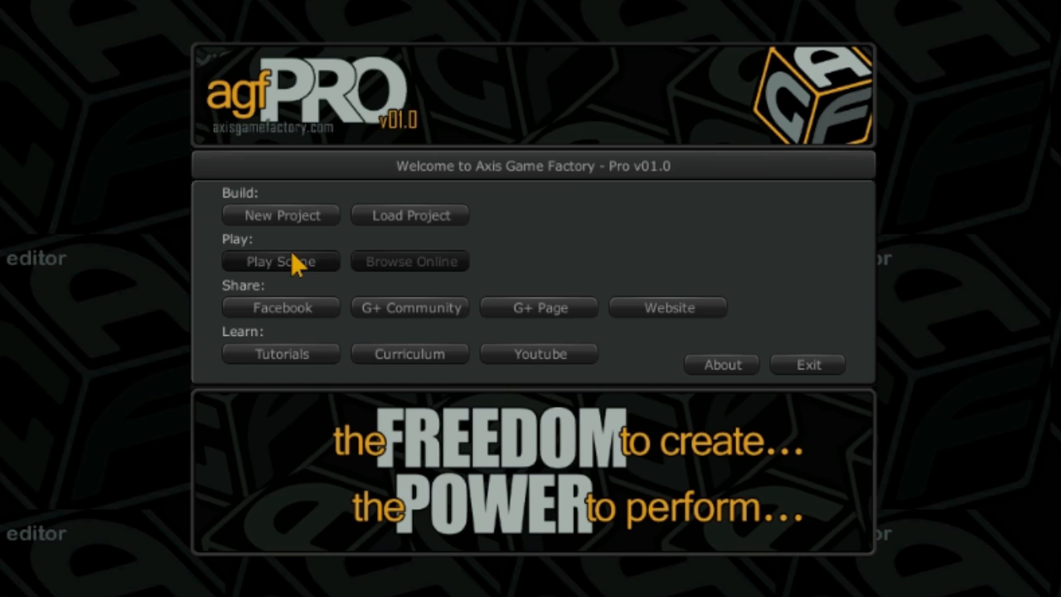
- Begin a new project from the welcome screen with folder name Demo_Project_01
click(280, 215)
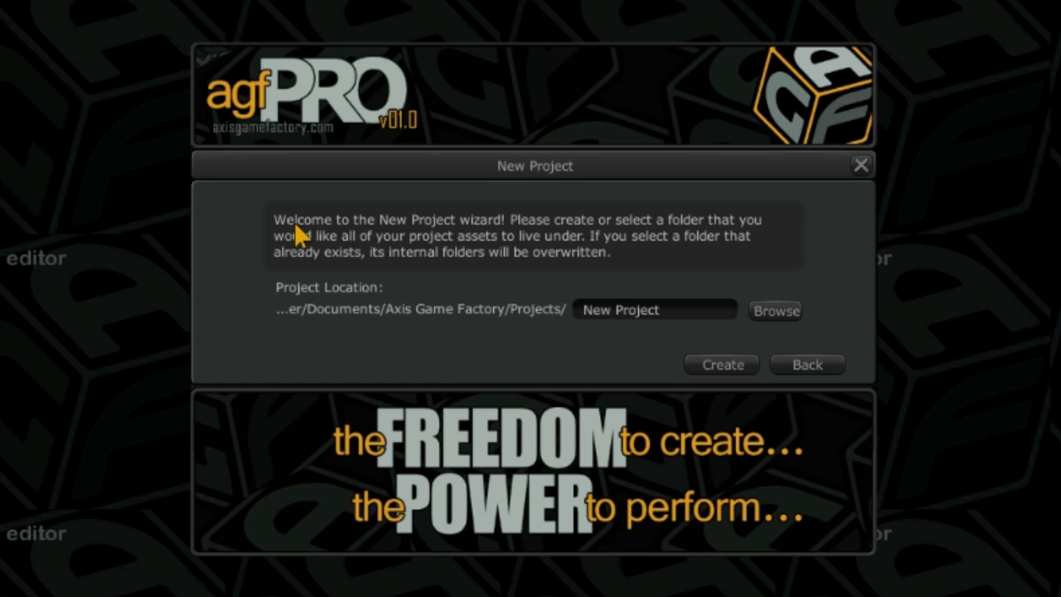
mouse_move(609, 346)
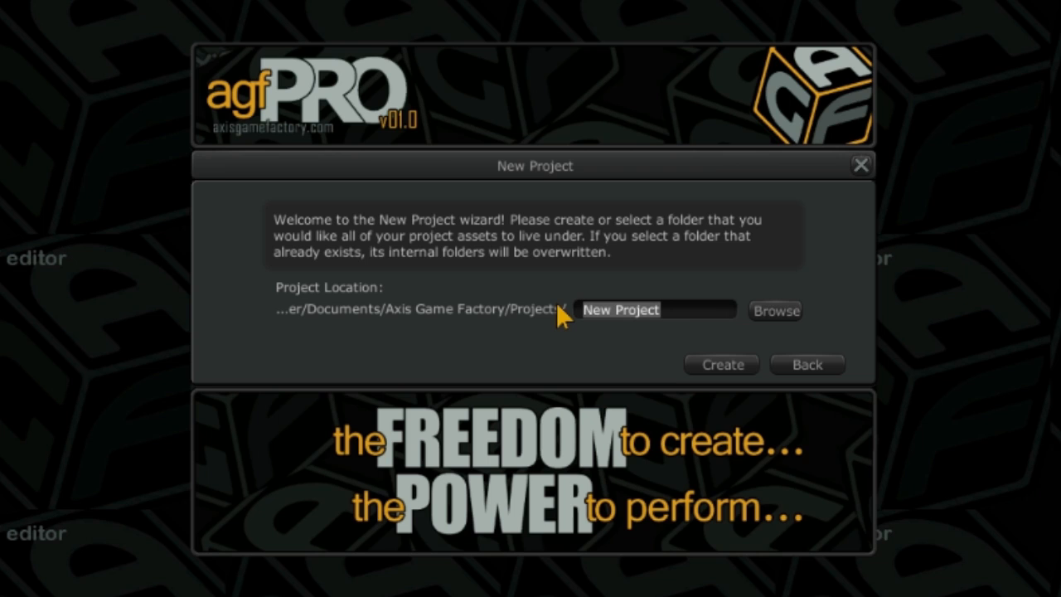
text(Demo)
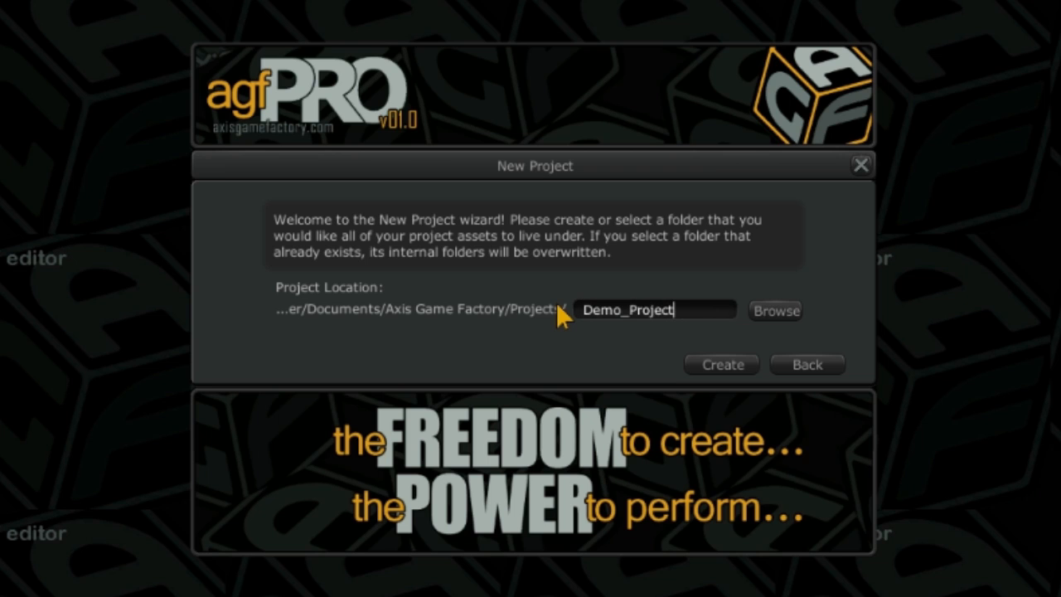
text(_01)
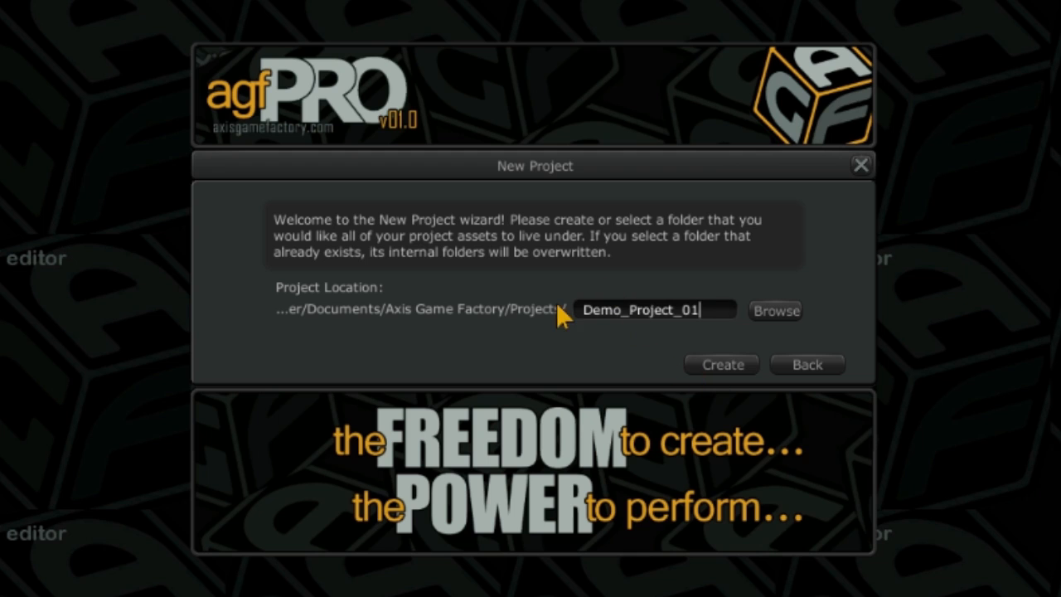
mouse_move(716, 381)
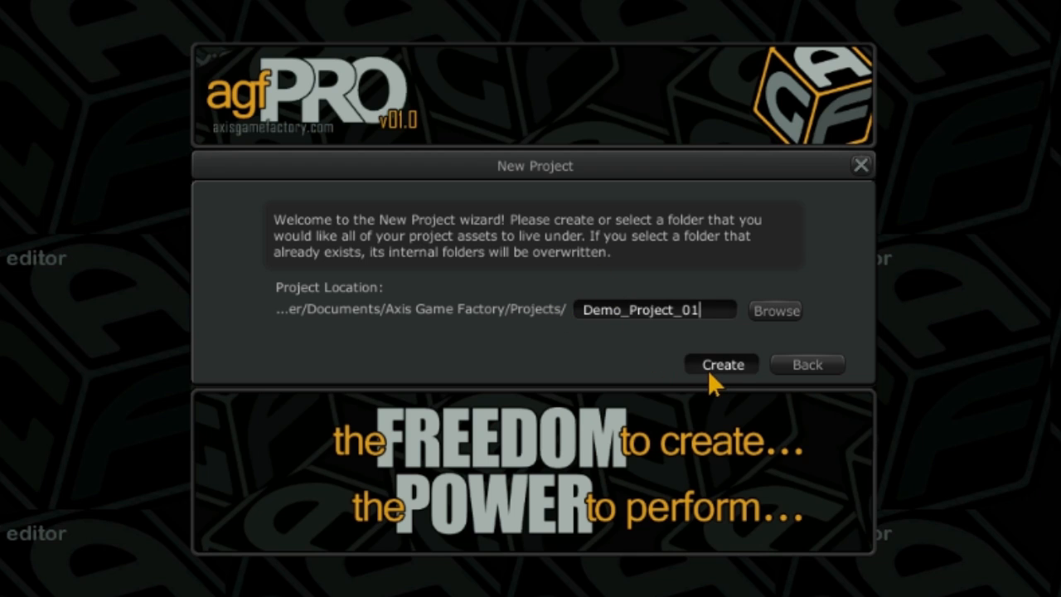
- Create Demo_Project_01 and replace the default scene name with Scene_01
click(719, 365)
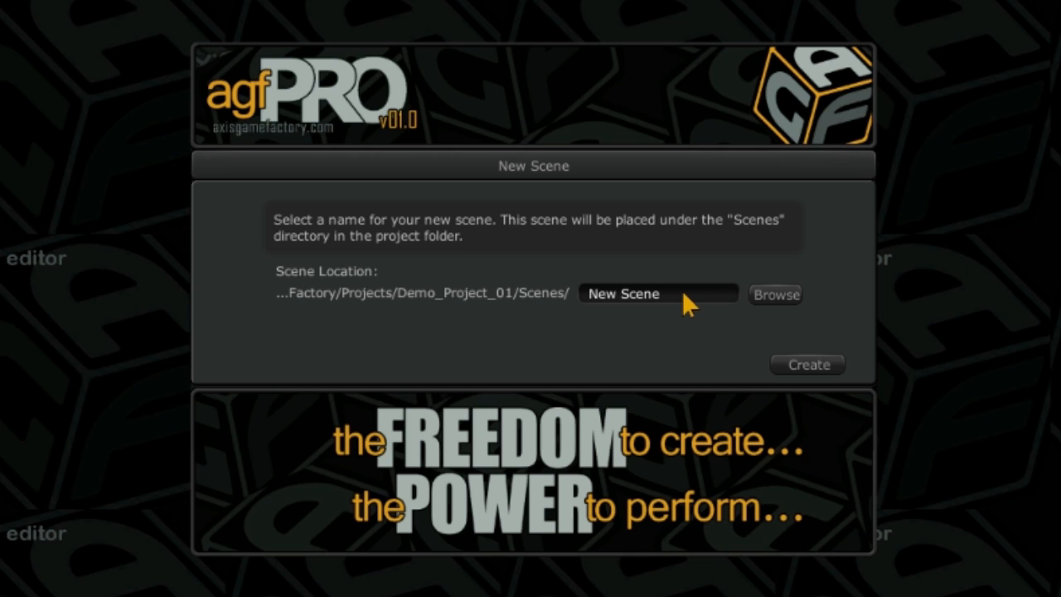
triple_click(623, 293)
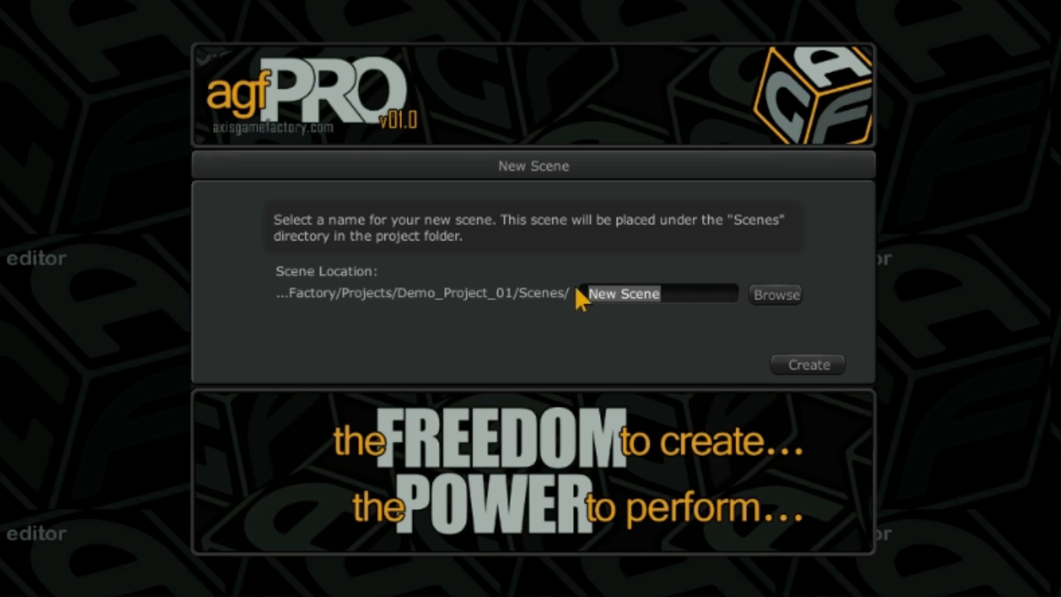
text(Sce)
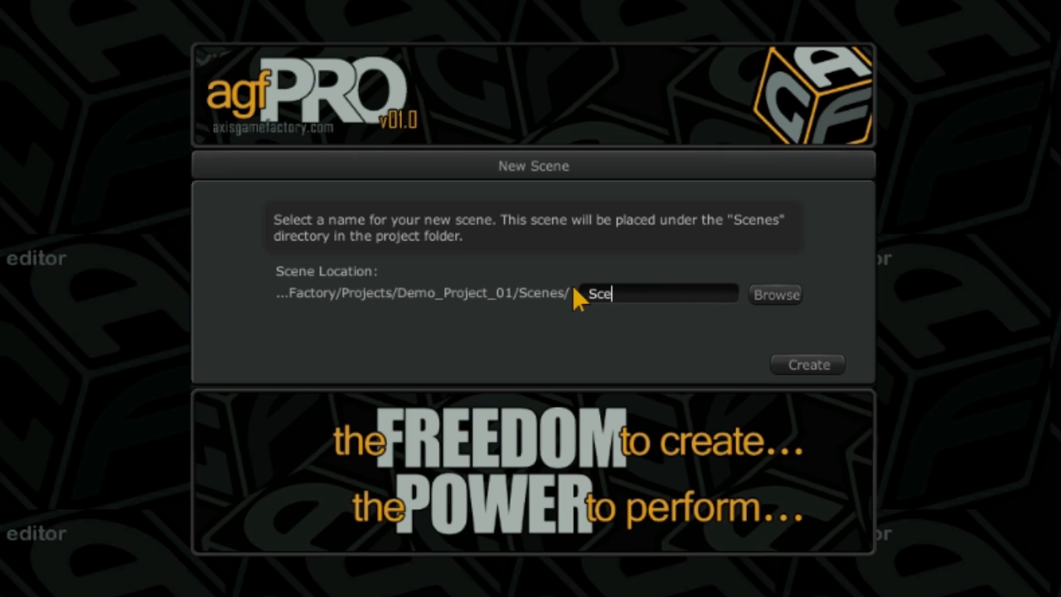
text(ne_01)
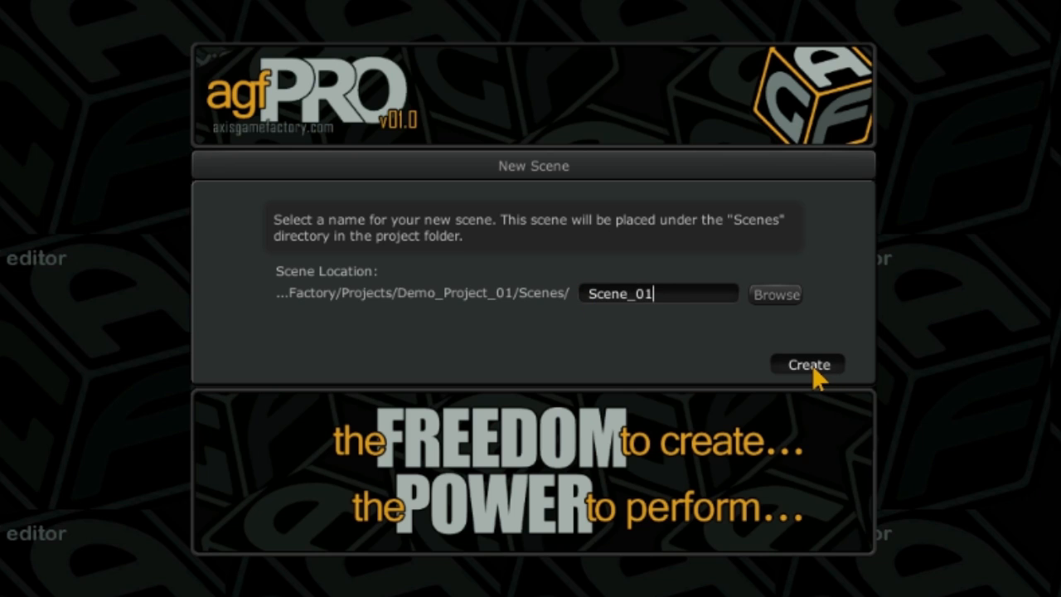
- Create Scene_01 and load the sandy desert Preset_05 theme from the Select Theme strip
click(807, 365)
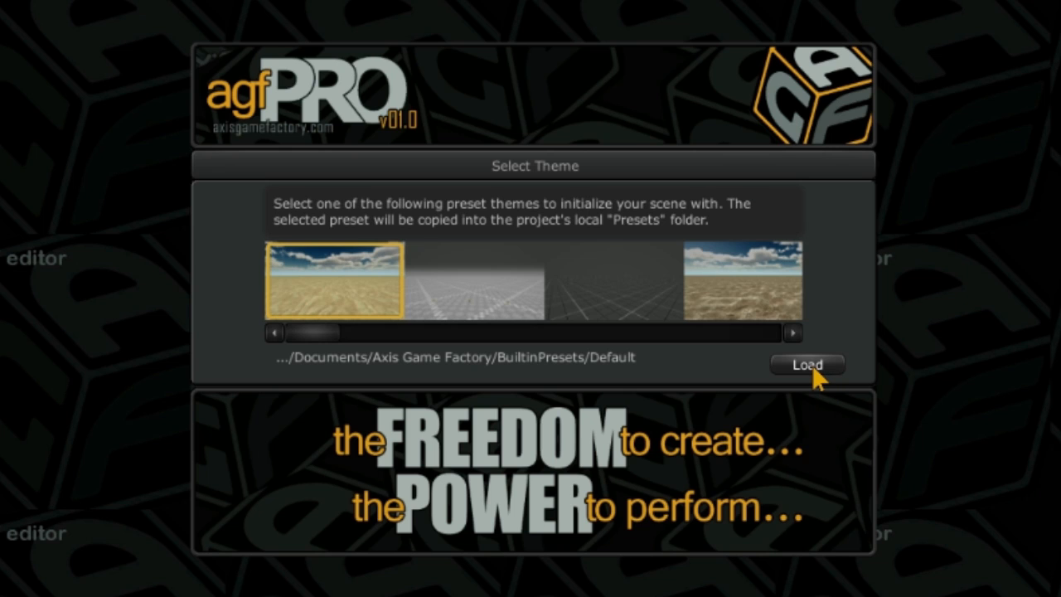
mouse_move(603, 403)
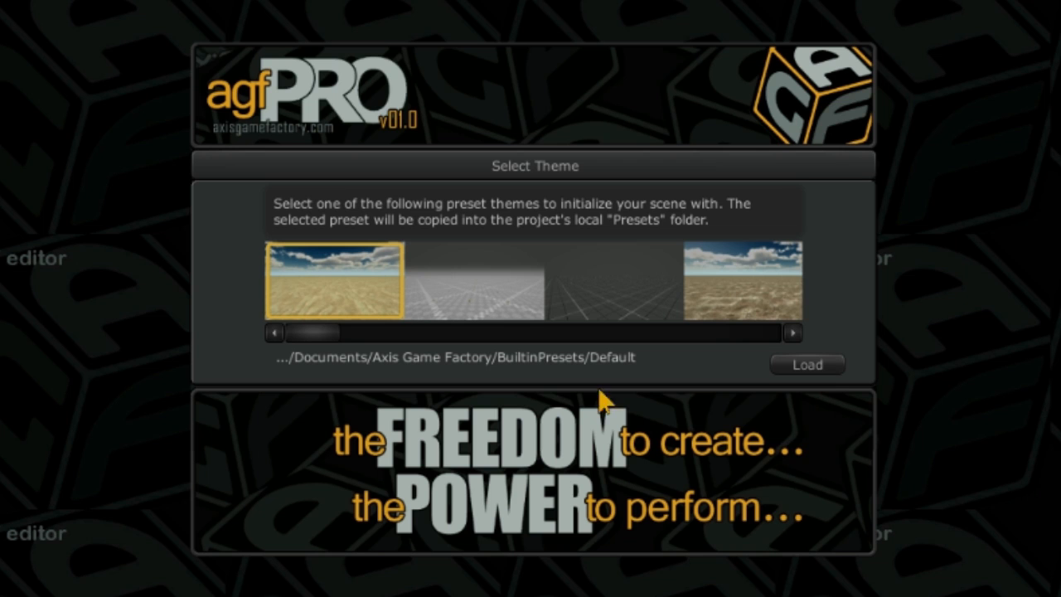
drag(315, 331, 384, 331)
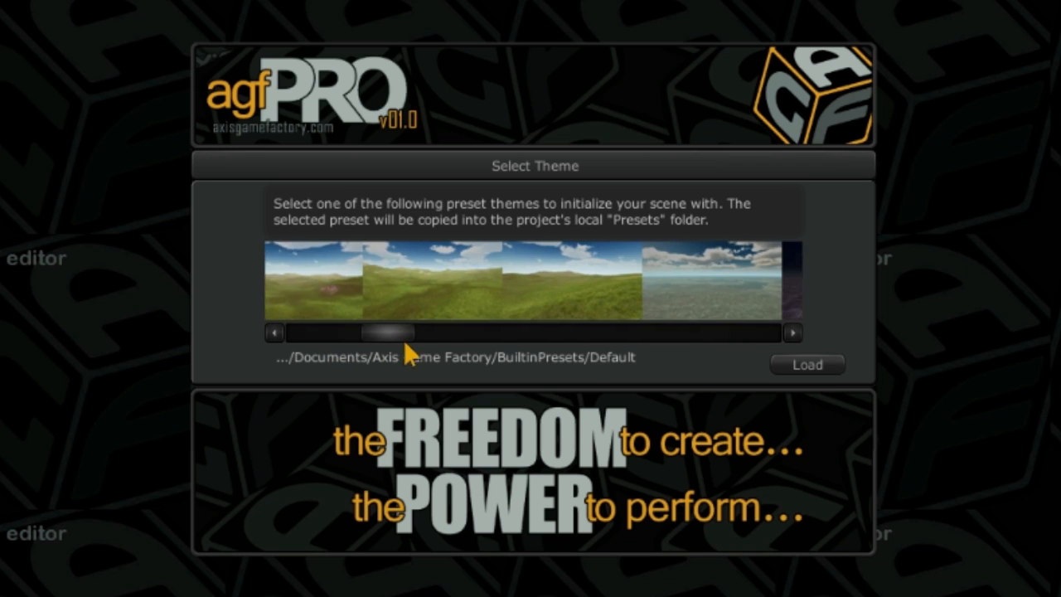
drag(384, 331, 627, 331)
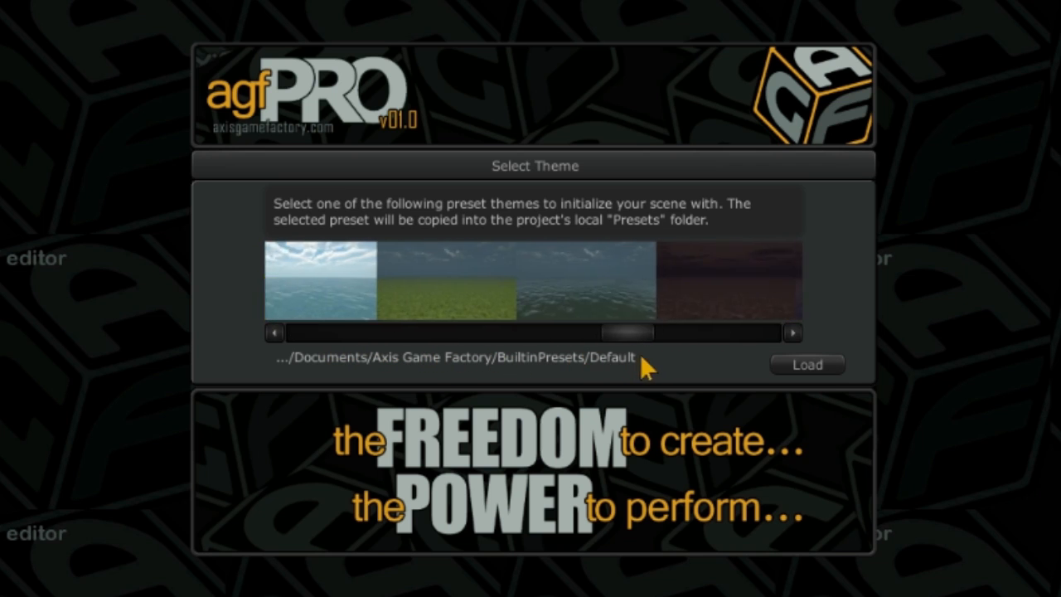
drag(626, 332, 510, 332)
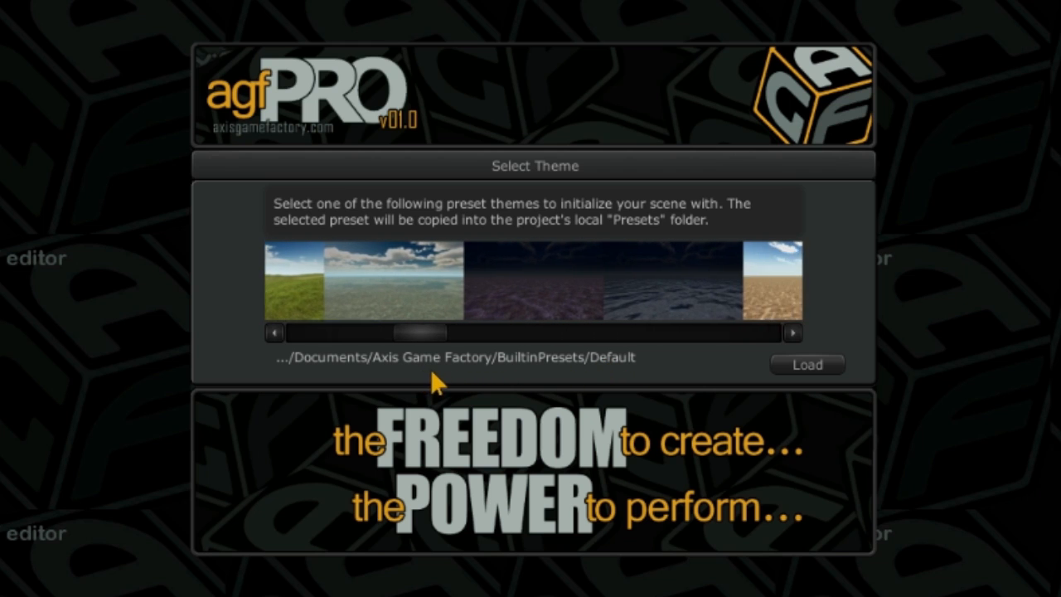
drag(411, 332, 451, 332)
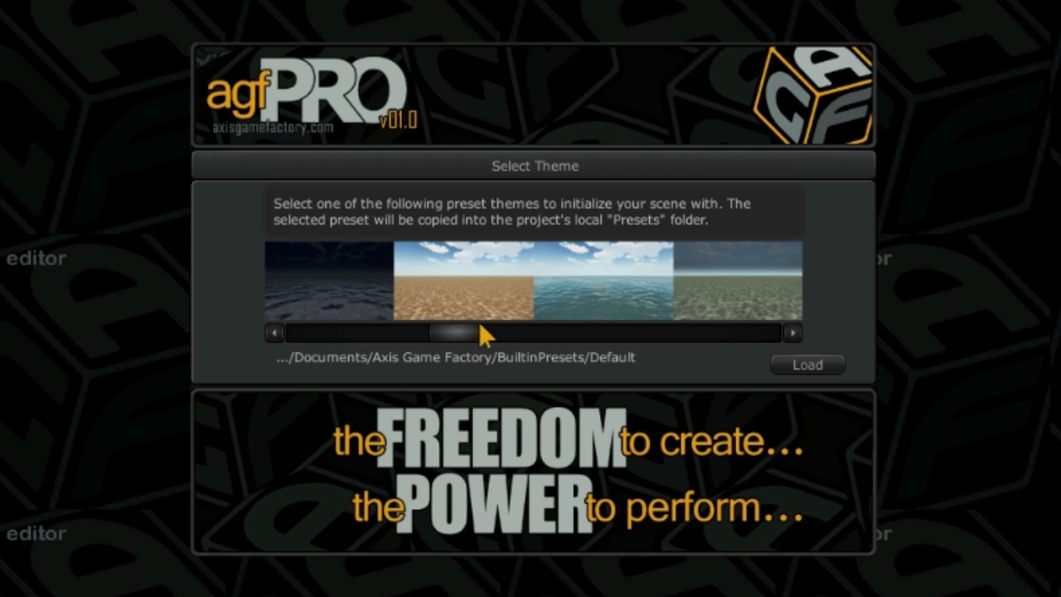
click(461, 282)
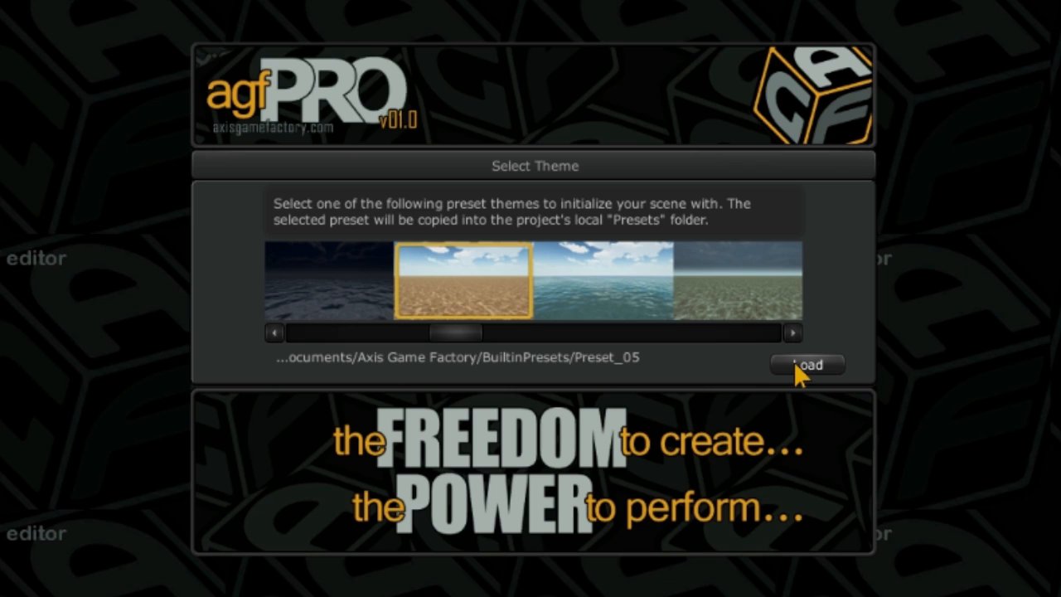
click(807, 364)
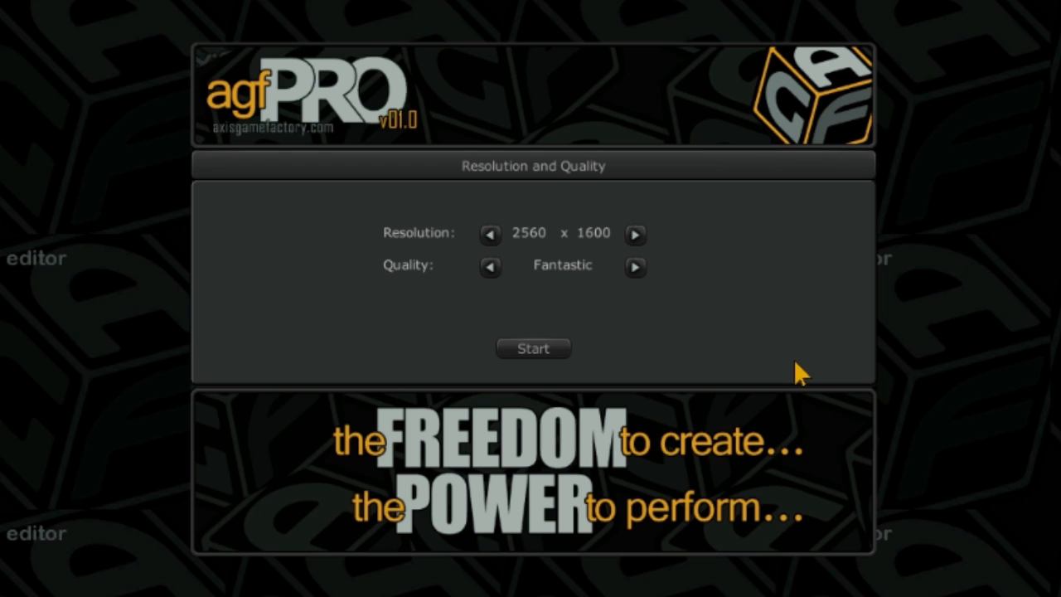
mouse_move(611, 275)
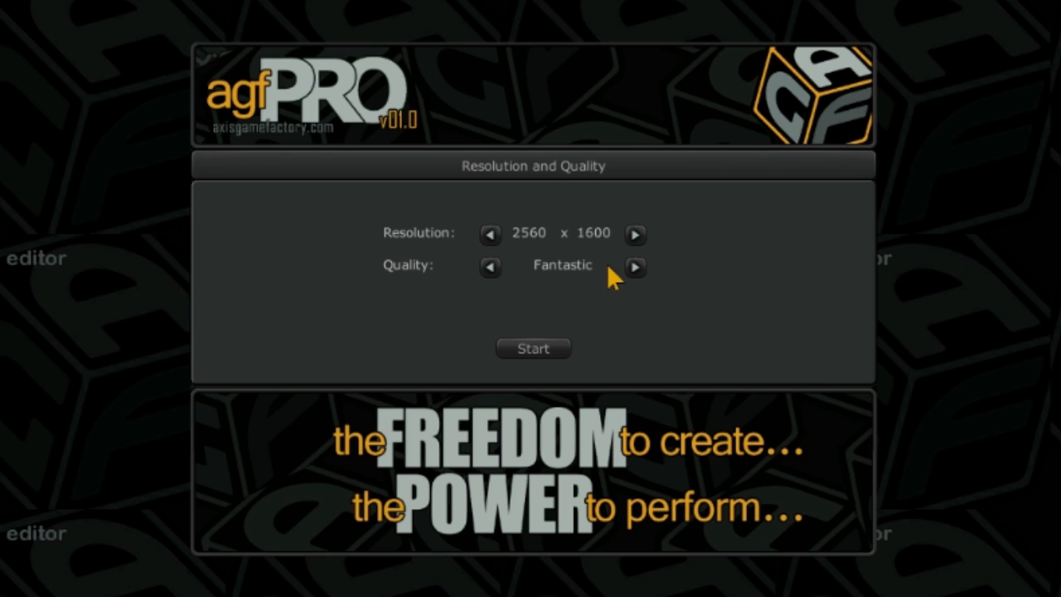
mouse_move(445, 295)
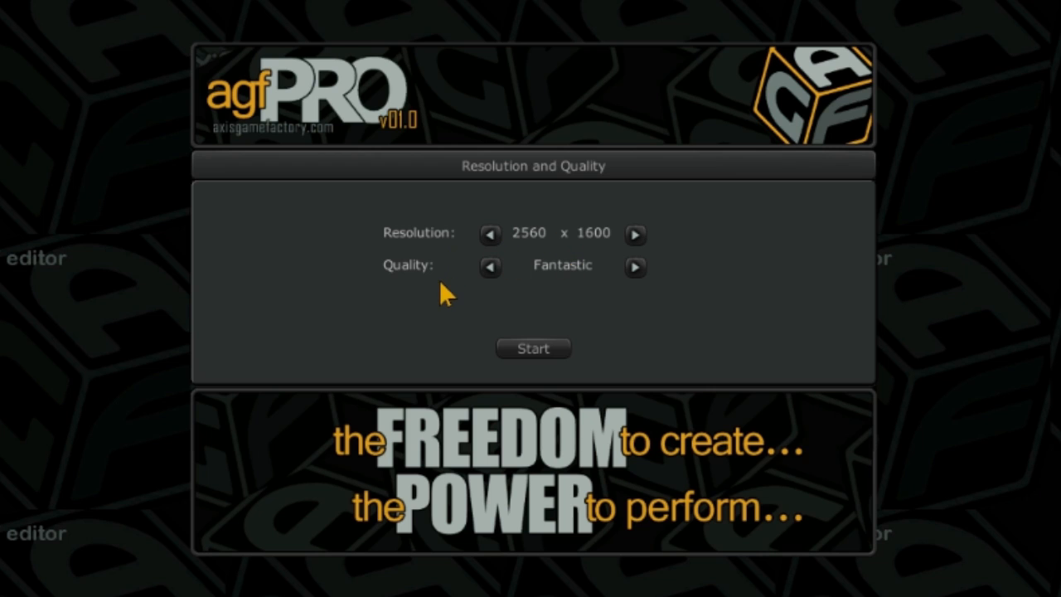
- Cycle the launch resolution down to 1600 x 900
click(488, 235)
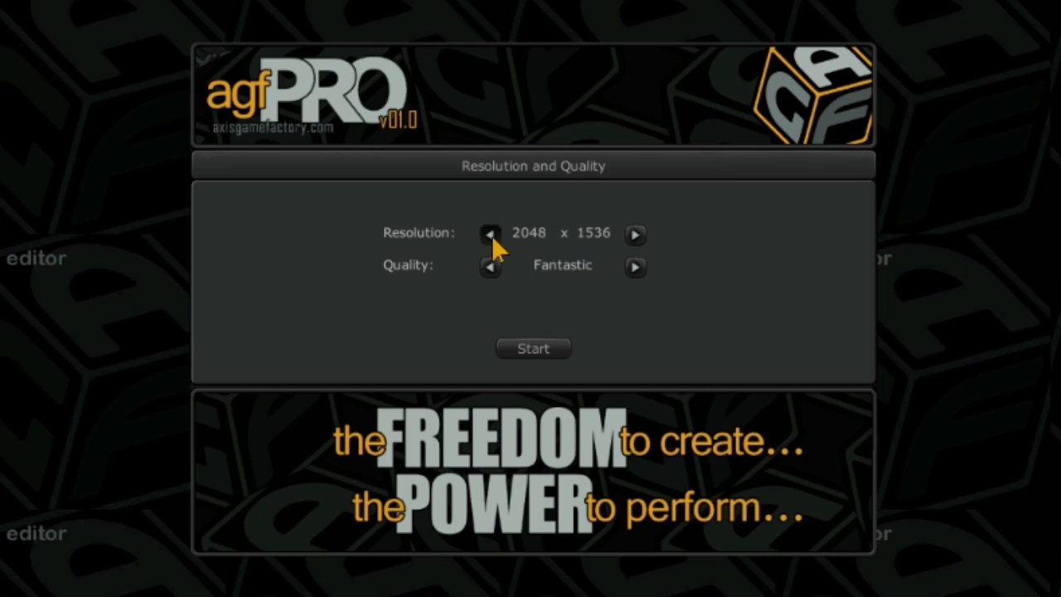
click(490, 234)
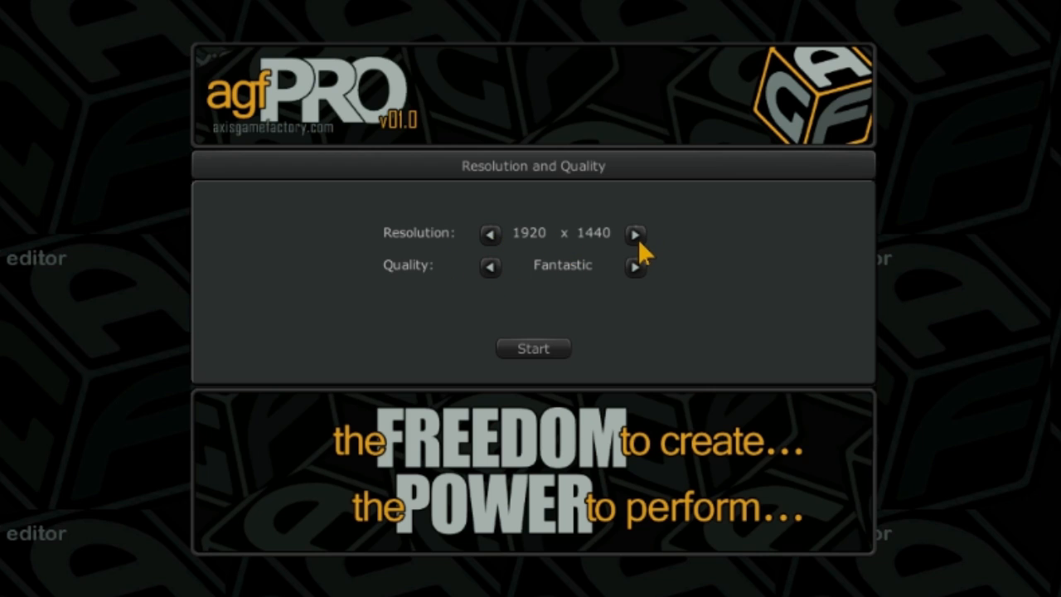
click(635, 235)
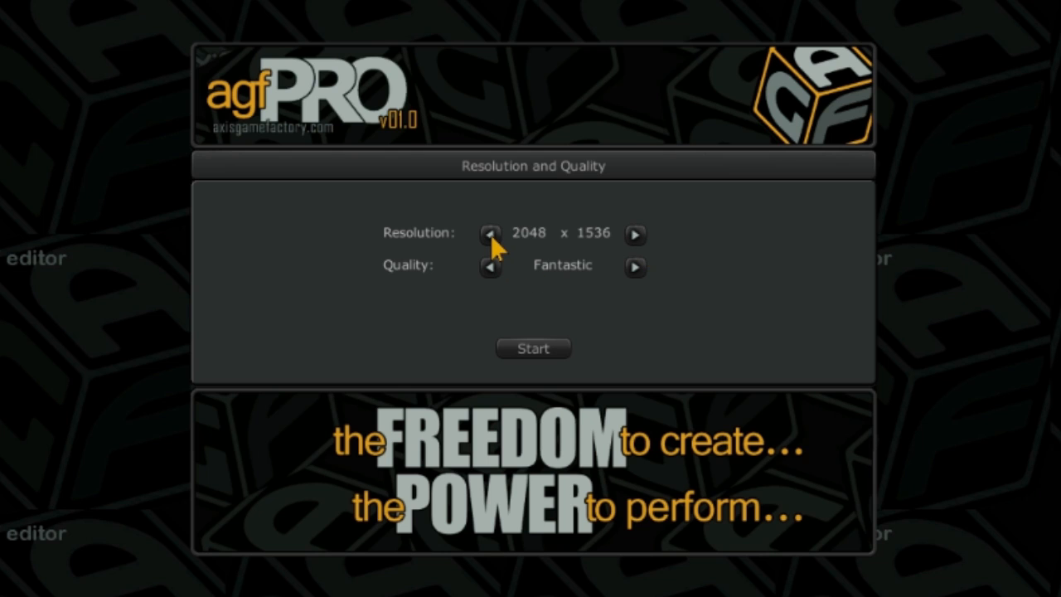
click(491, 236)
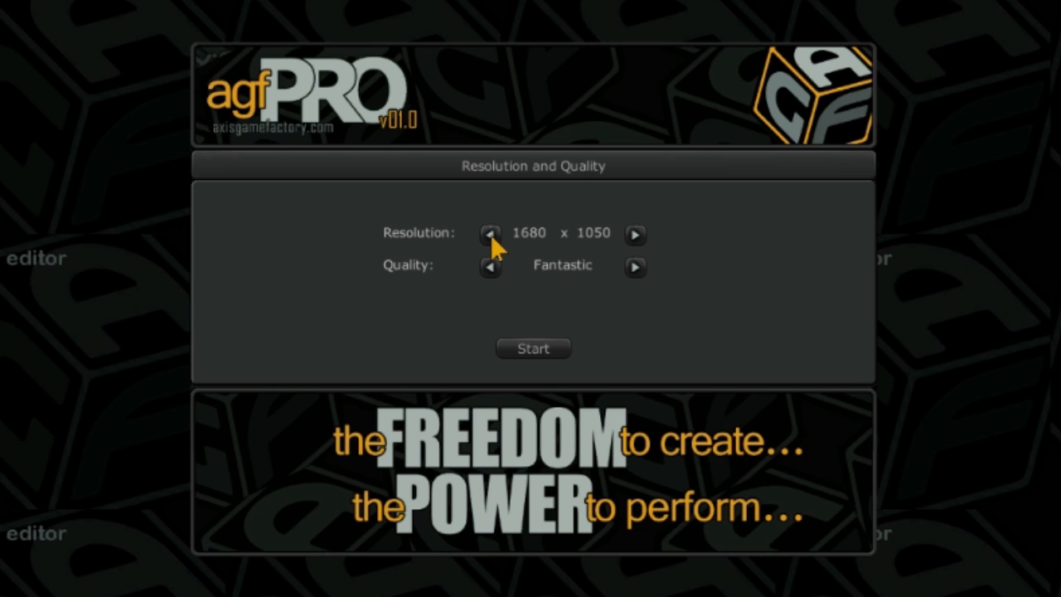
click(489, 233)
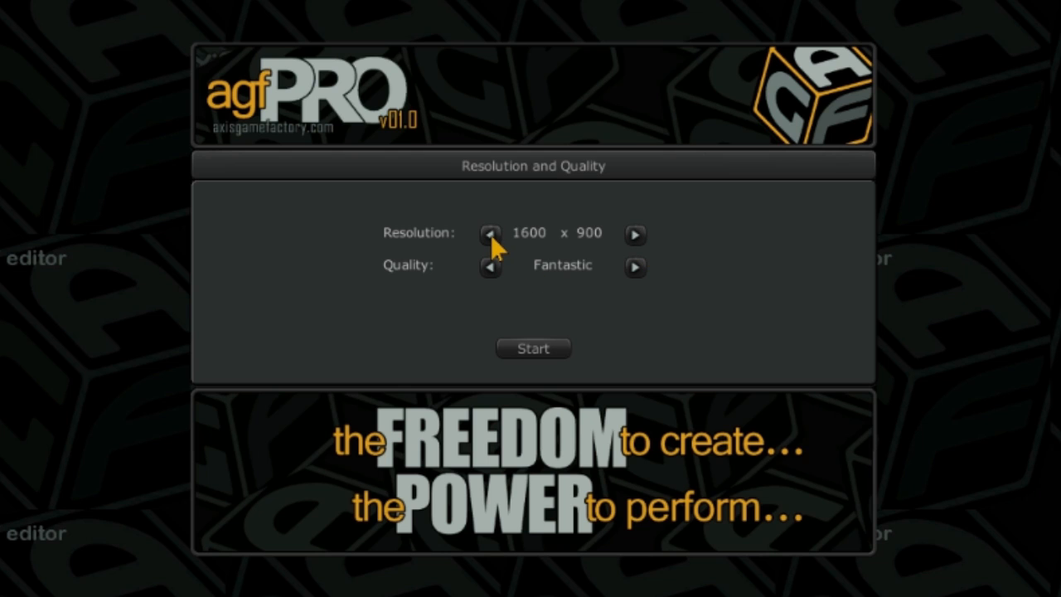
mouse_move(497, 282)
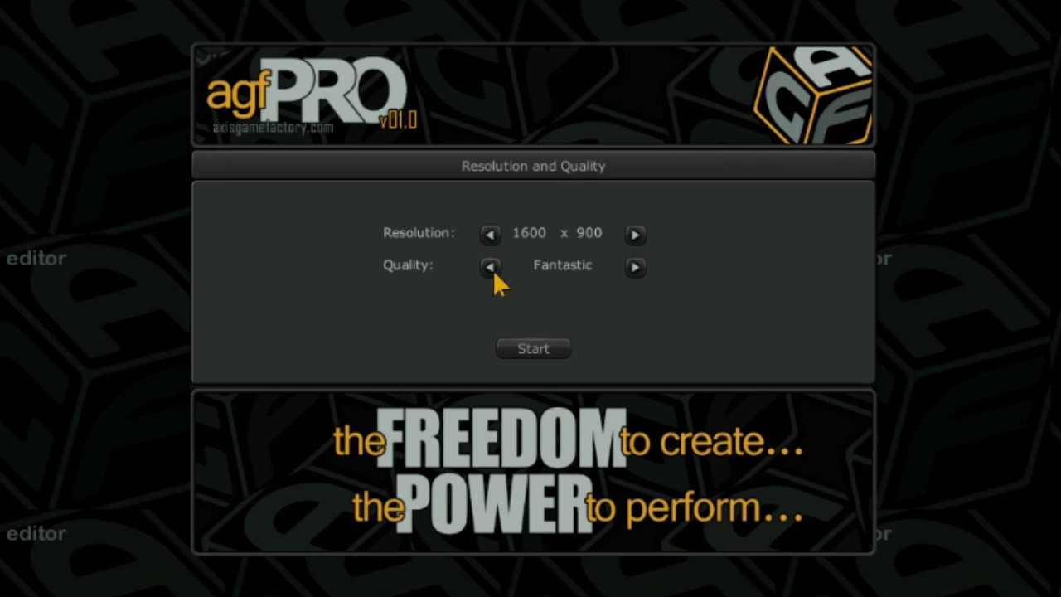
- Cycle the quality level until it reads Fastest
click(489, 267)
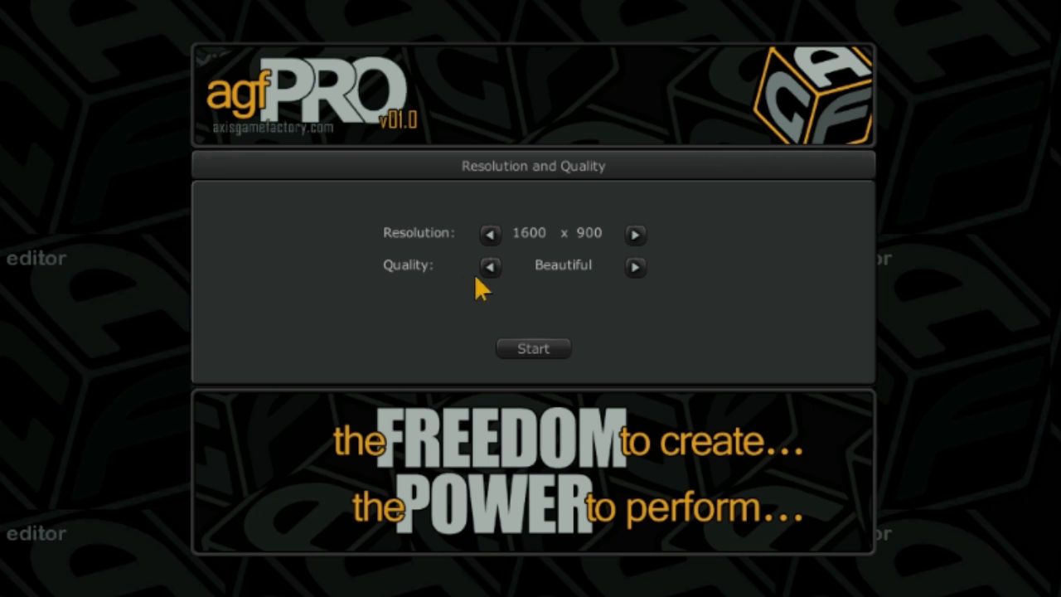
mouse_move(495, 285)
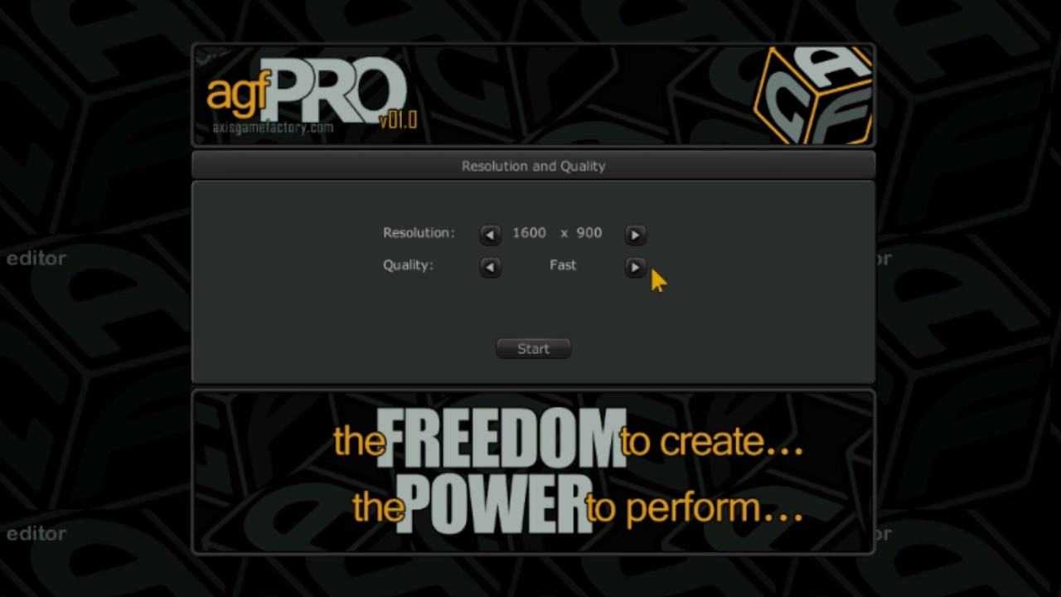
click(635, 267)
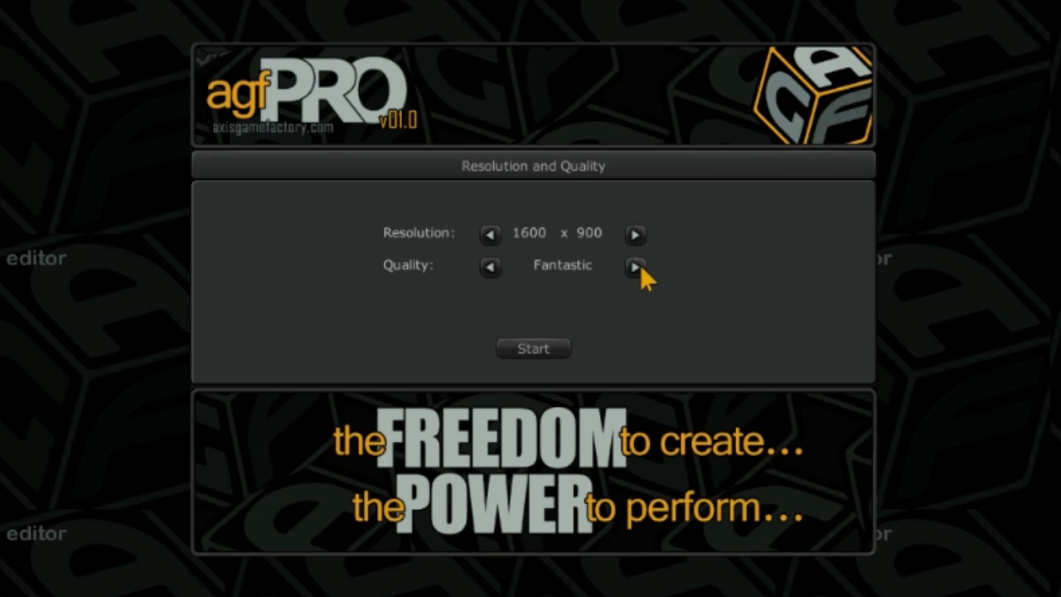
click(489, 265)
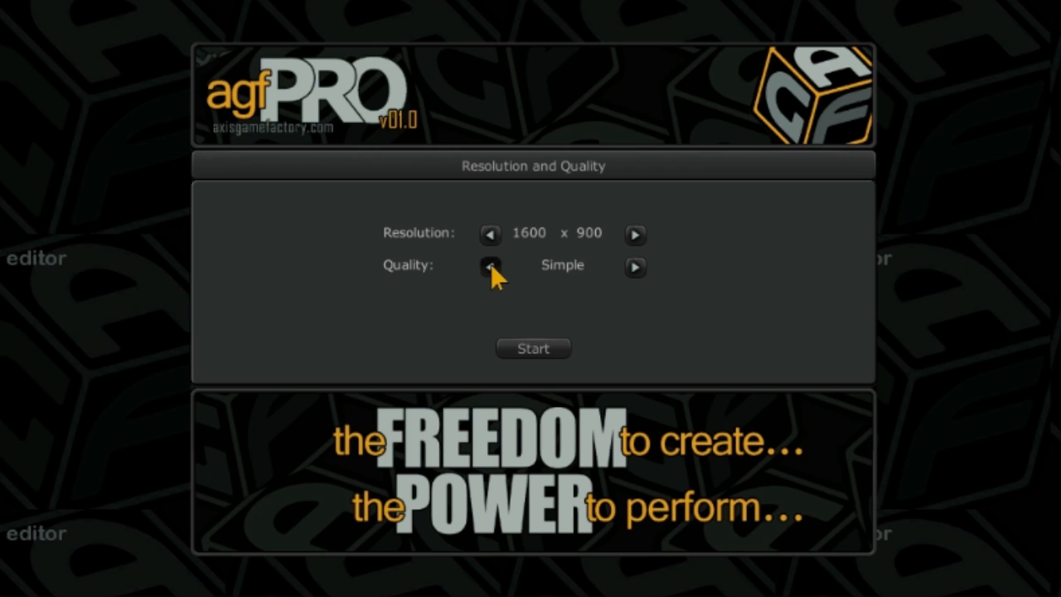
click(490, 265)
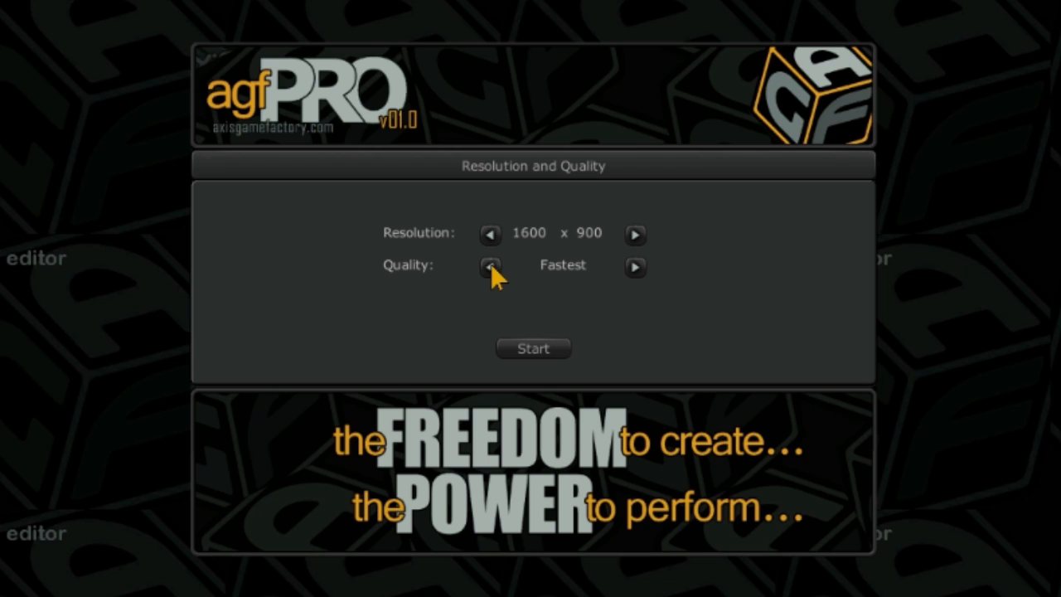
mouse_move(610, 352)
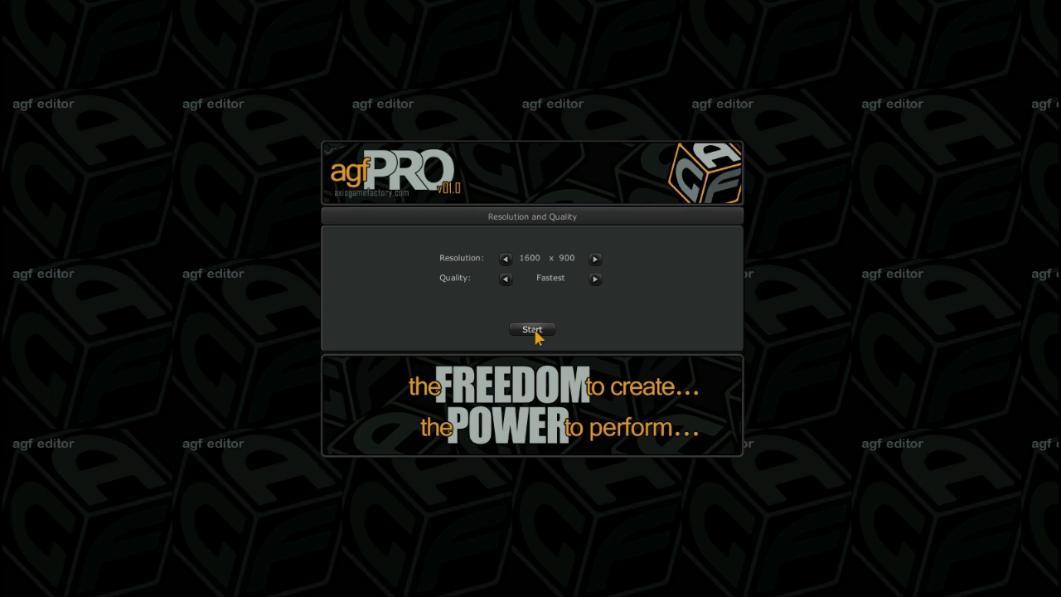
- Launch the editor on the desert terrain and pick Cube_01 then the larger Cube_05 in the Warehouse
click(531, 328)
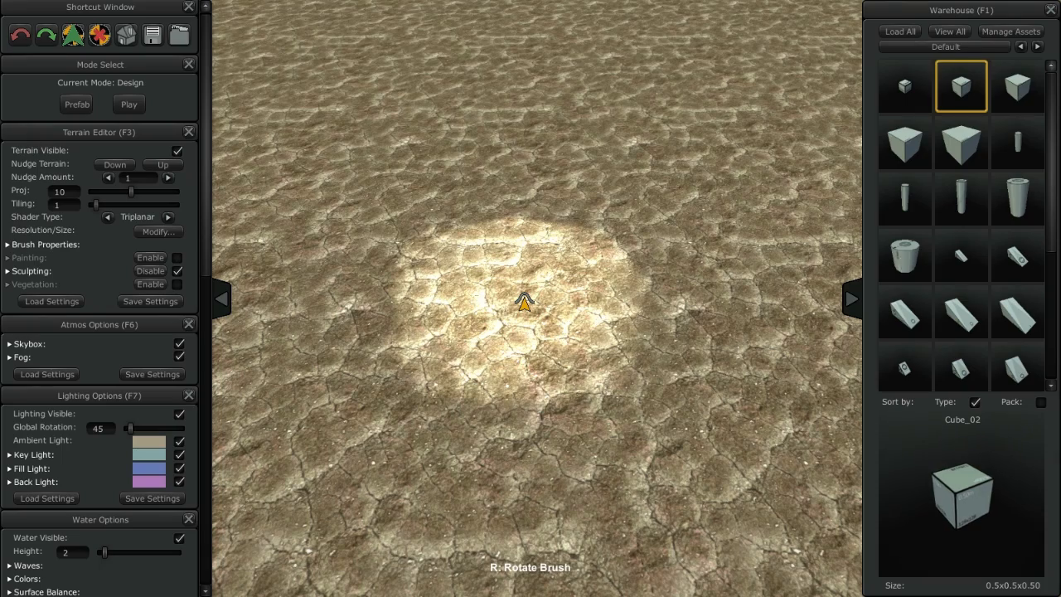
mouse_move(623, 212)
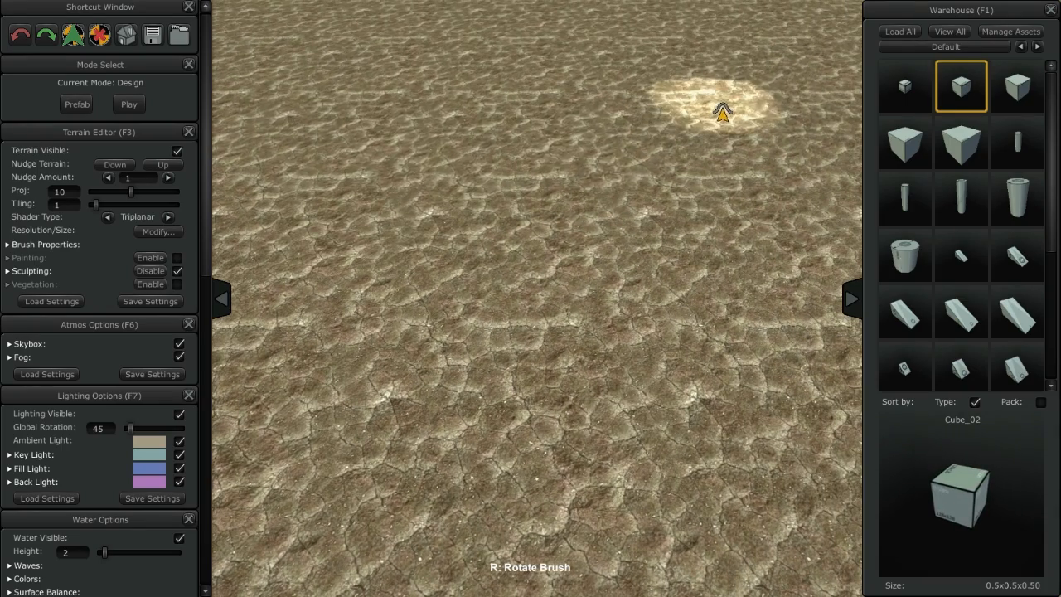
mouse_move(373, 329)
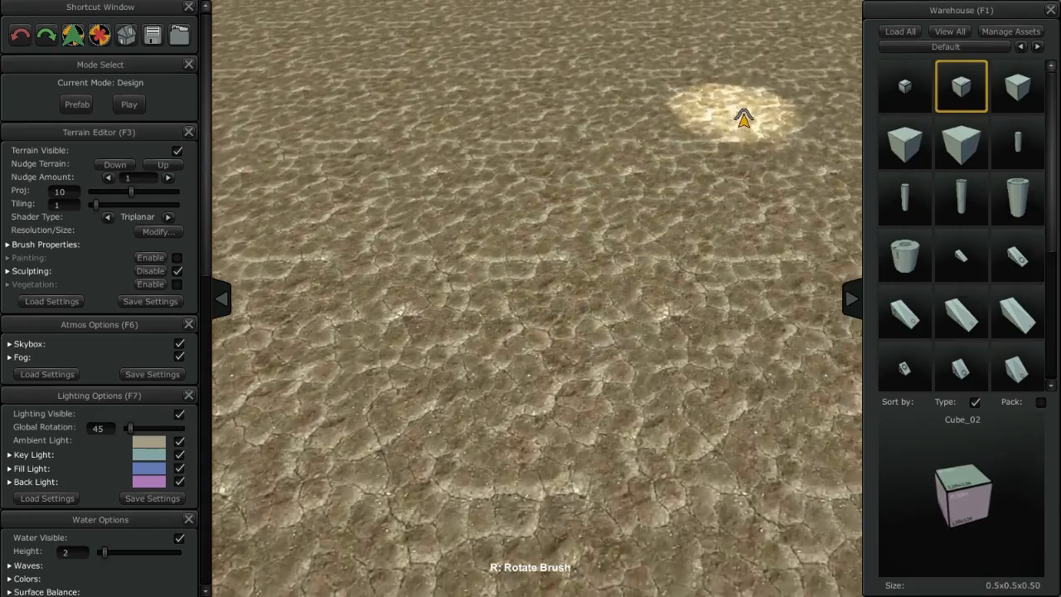
mouse_move(390, 185)
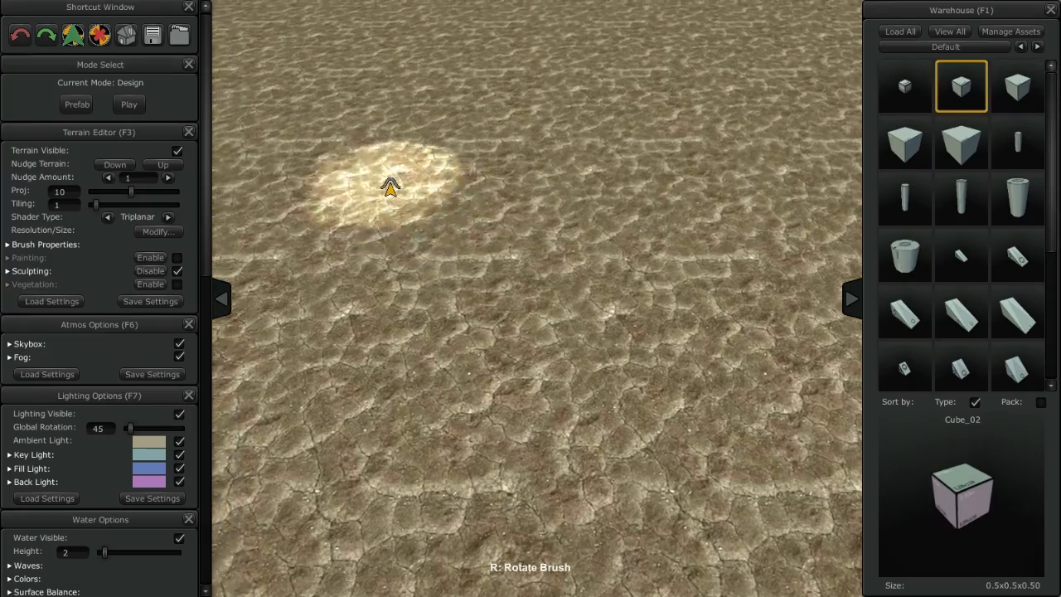
mouse_move(746, 124)
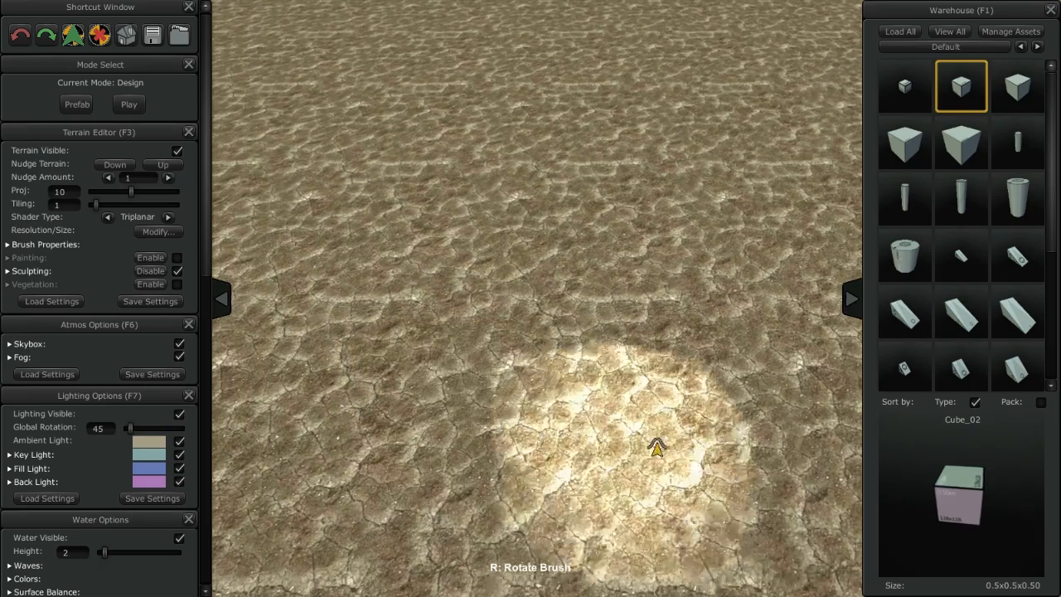
click(905, 86)
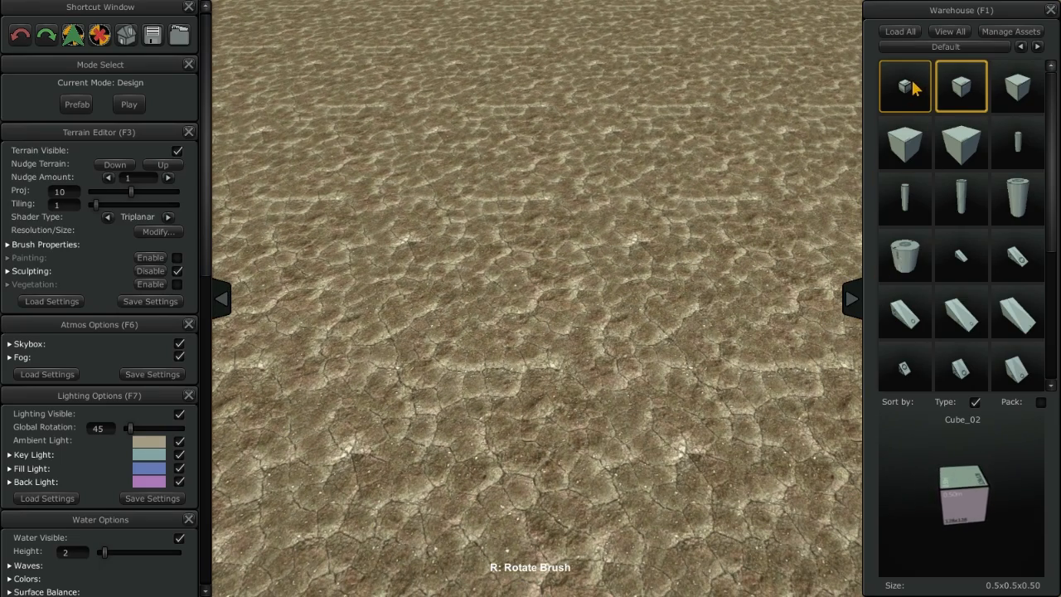
click(904, 86)
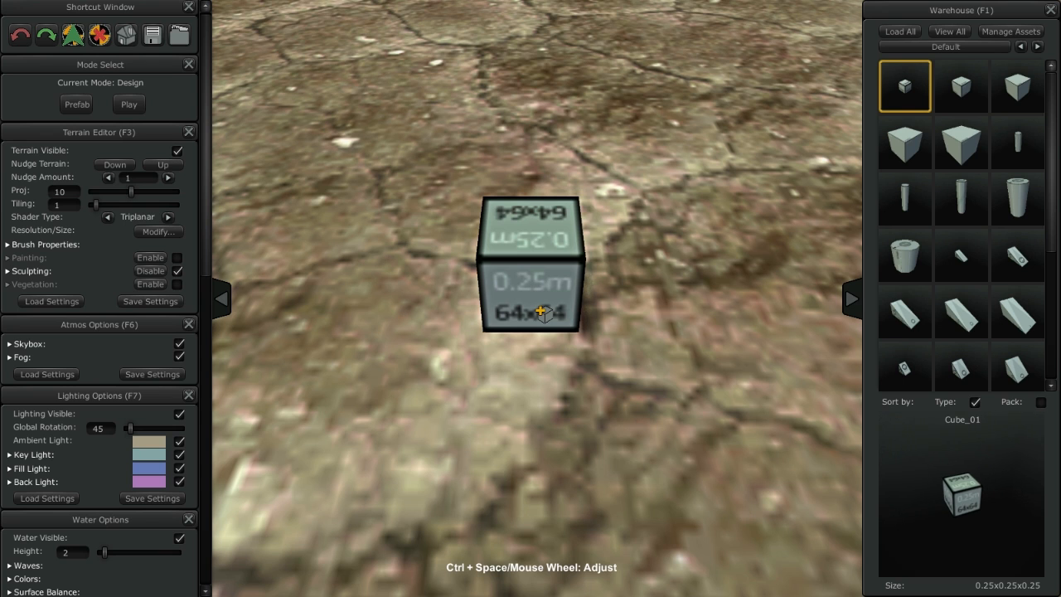
click(961, 142)
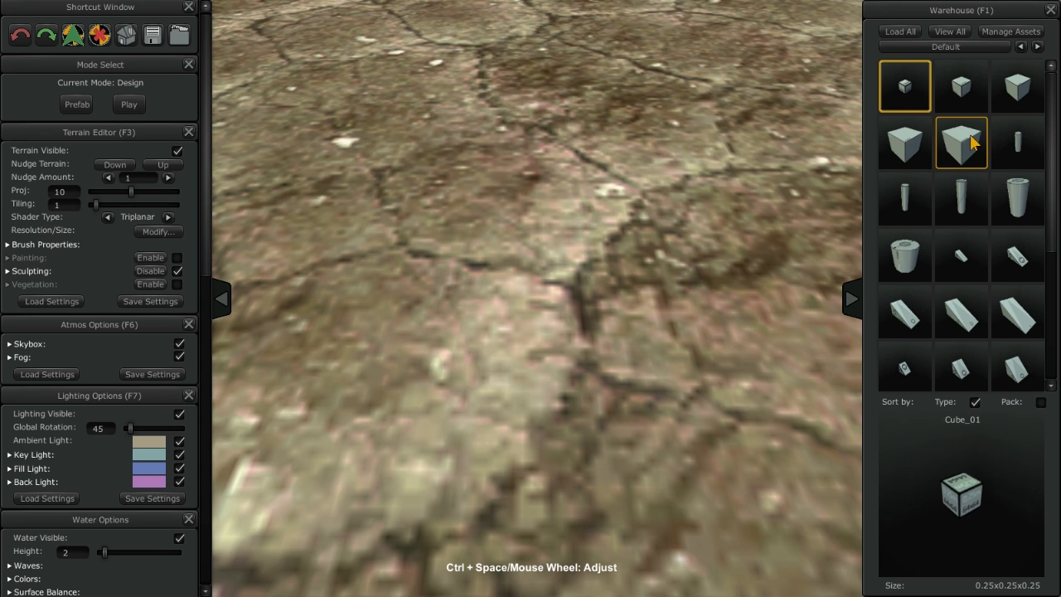
click(961, 143)
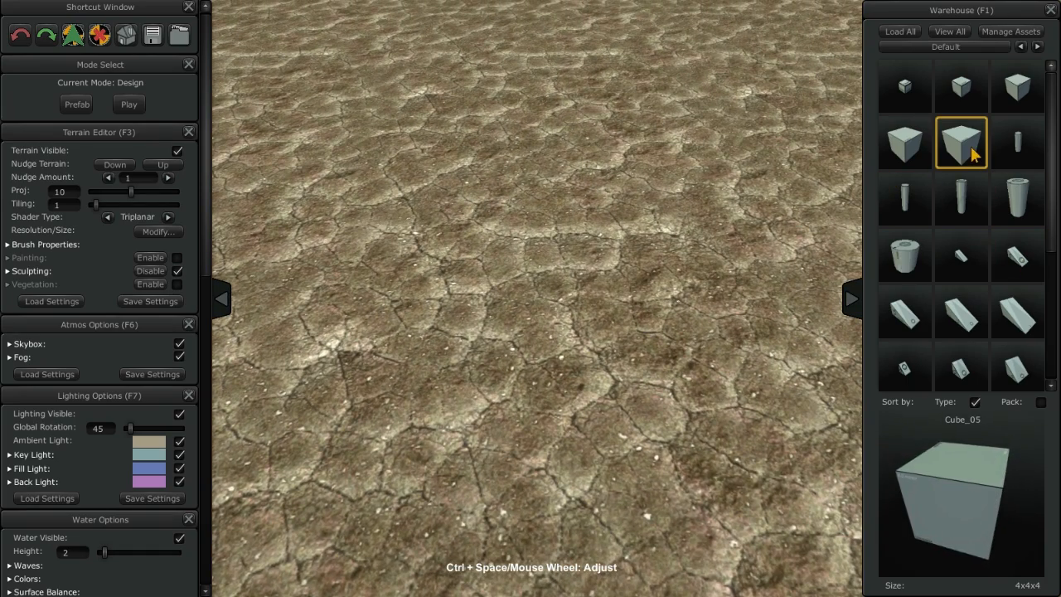
click(905, 86)
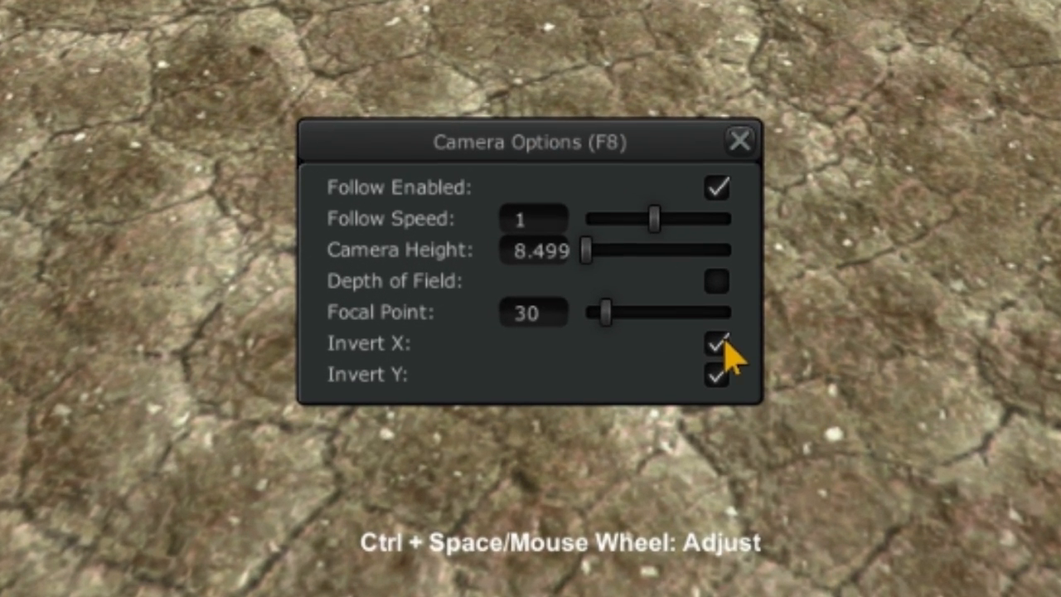
- Untick Invert X and Invert Y in Camera Options
click(716, 344)
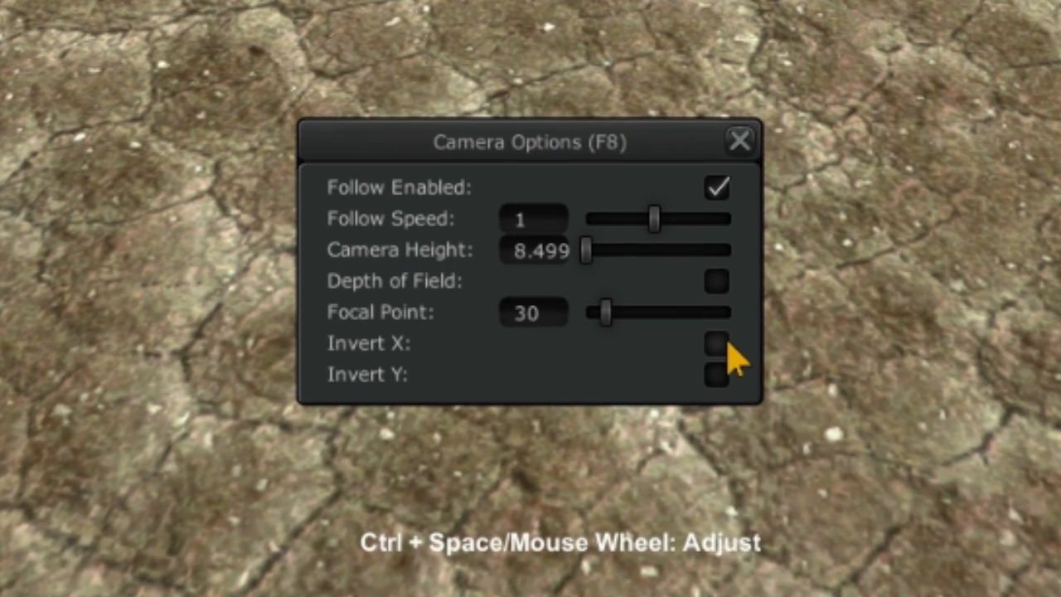
click(716, 343)
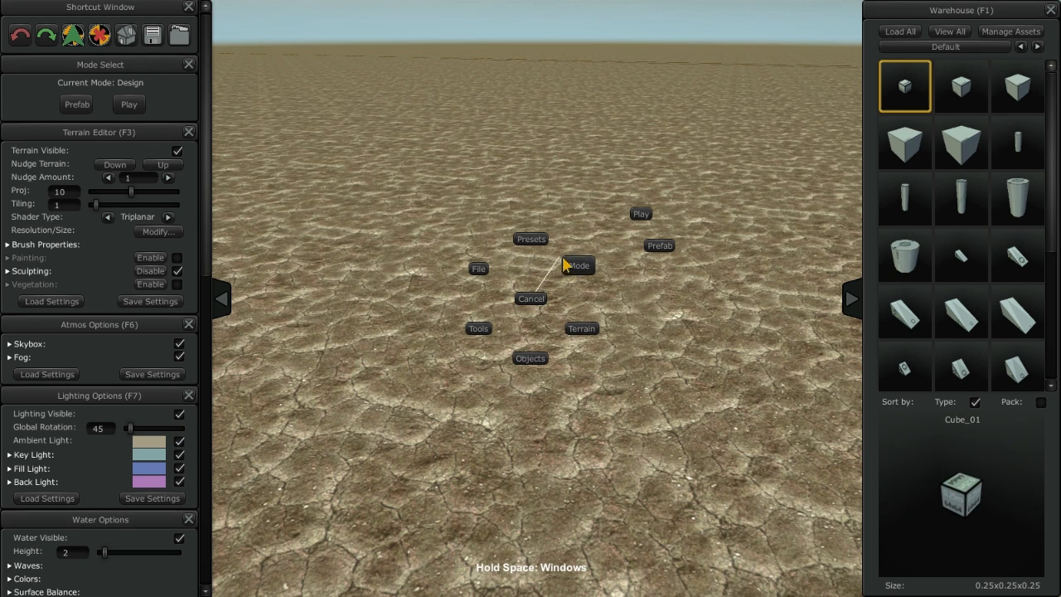
- Browse the radial Windows menu's Terrain, Tools and Presets rings, then hide all editor panels
click(580, 329)
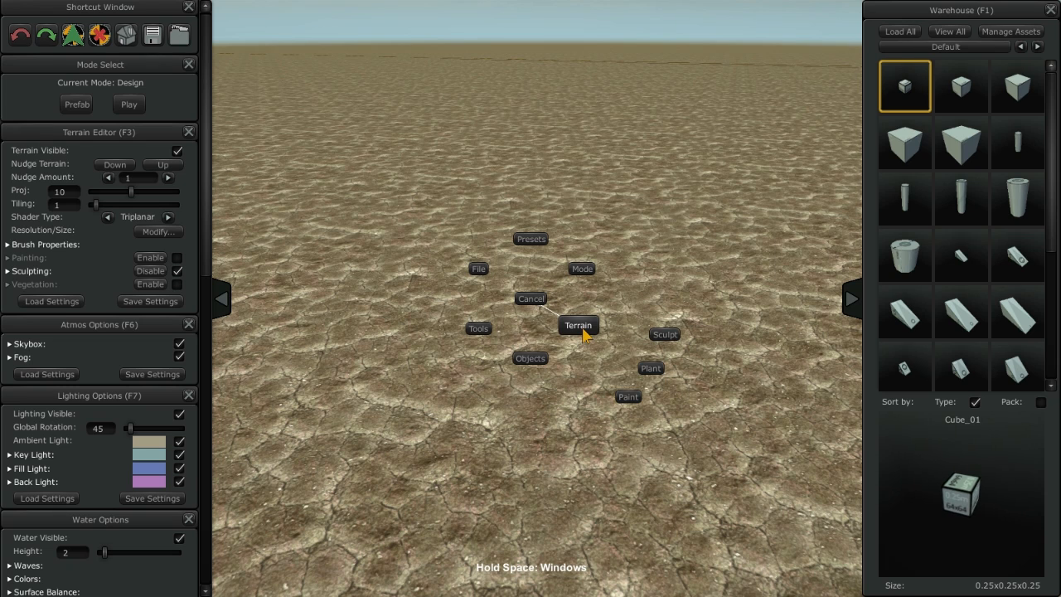
click(478, 328)
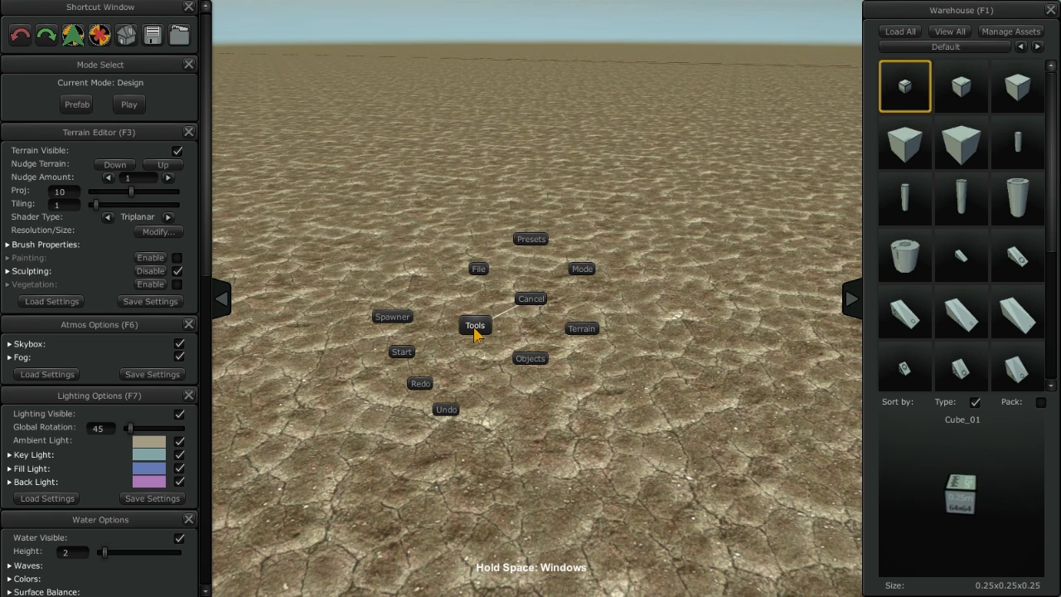
click(531, 238)
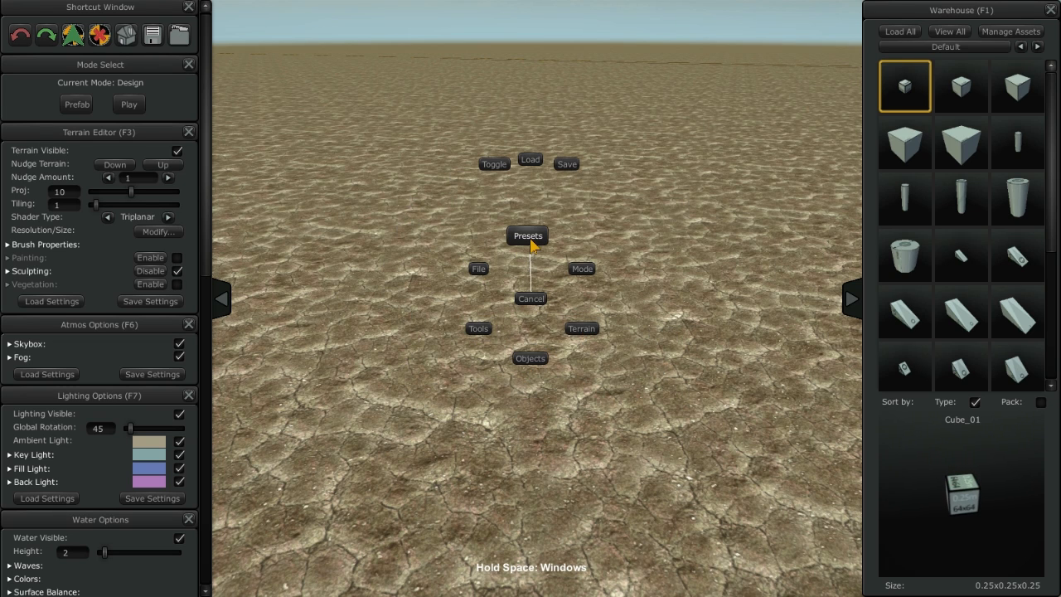
click(580, 328)
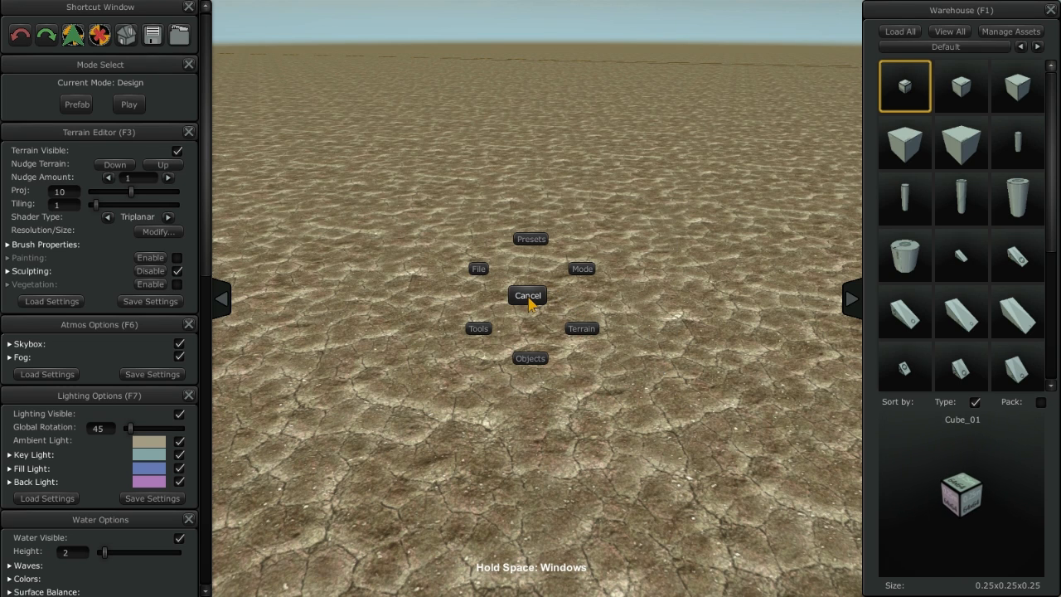
click(527, 295)
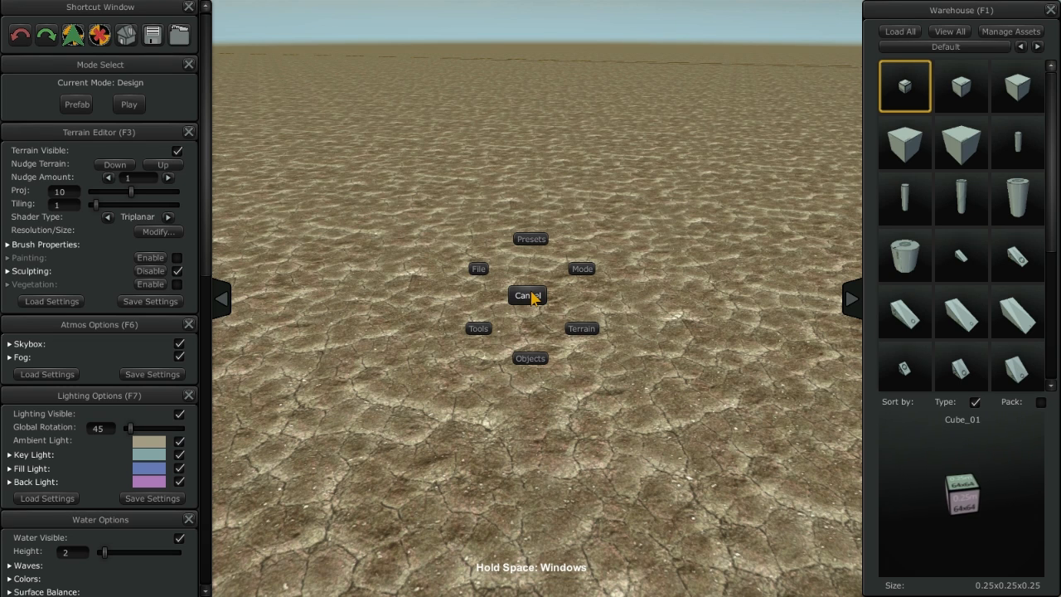
click(527, 295)
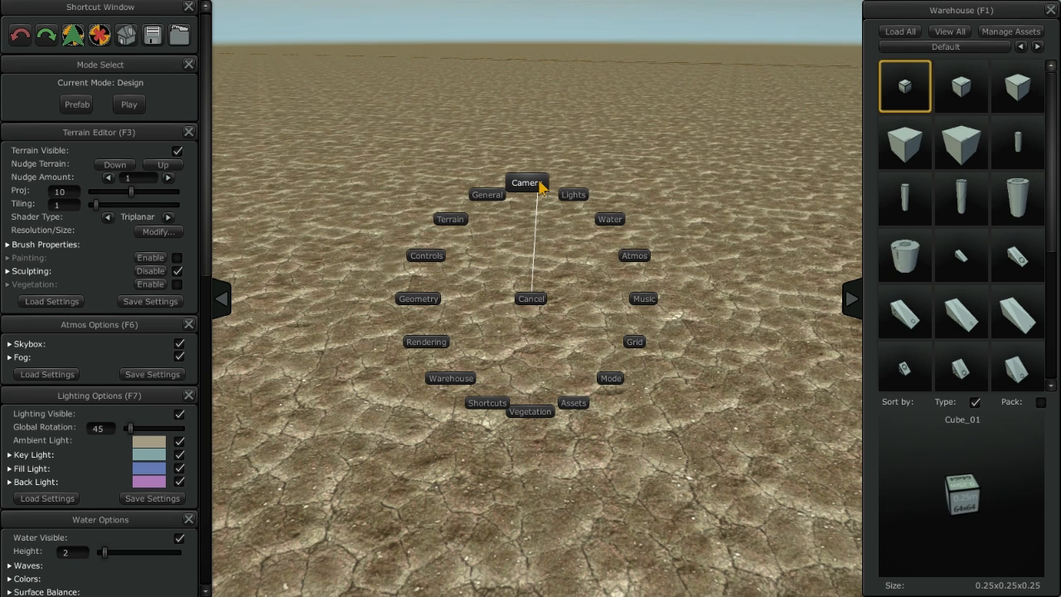
click(526, 182)
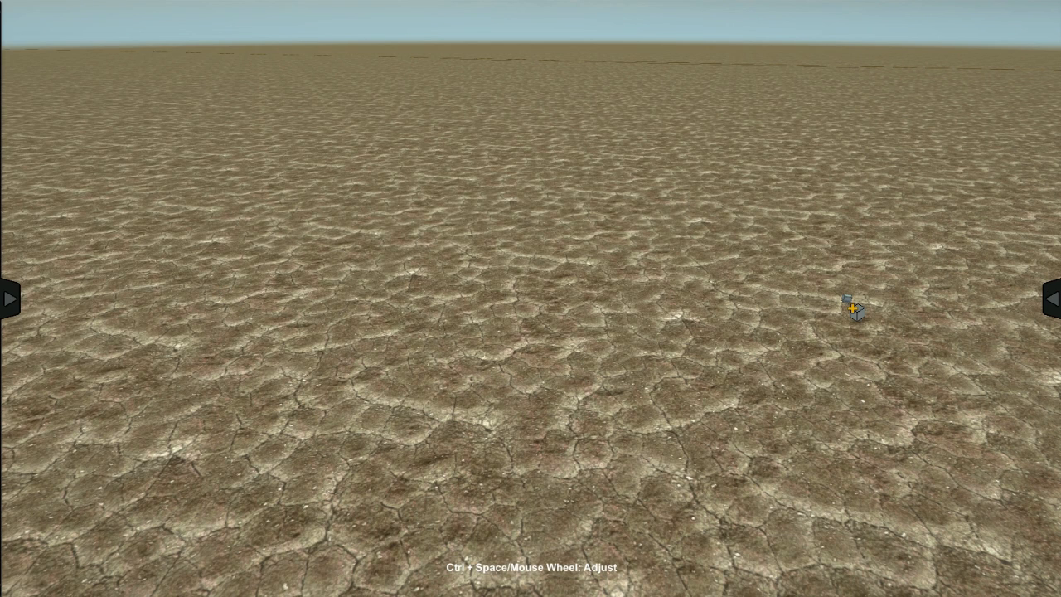
mouse_move(783, 547)
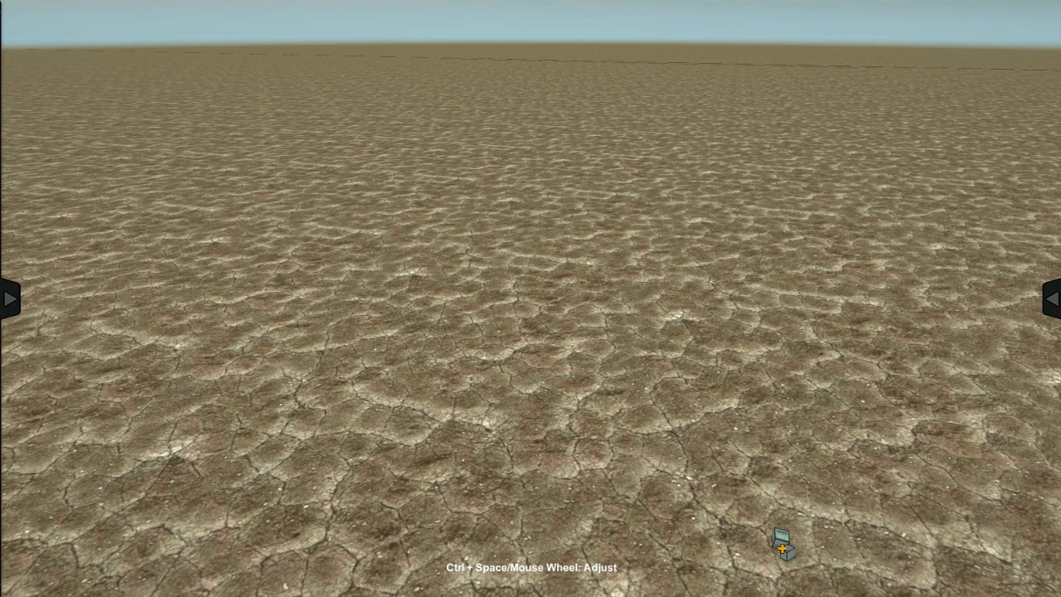
- Reopen the Warehouse with F1 and the left-side editor panels
key(f1)
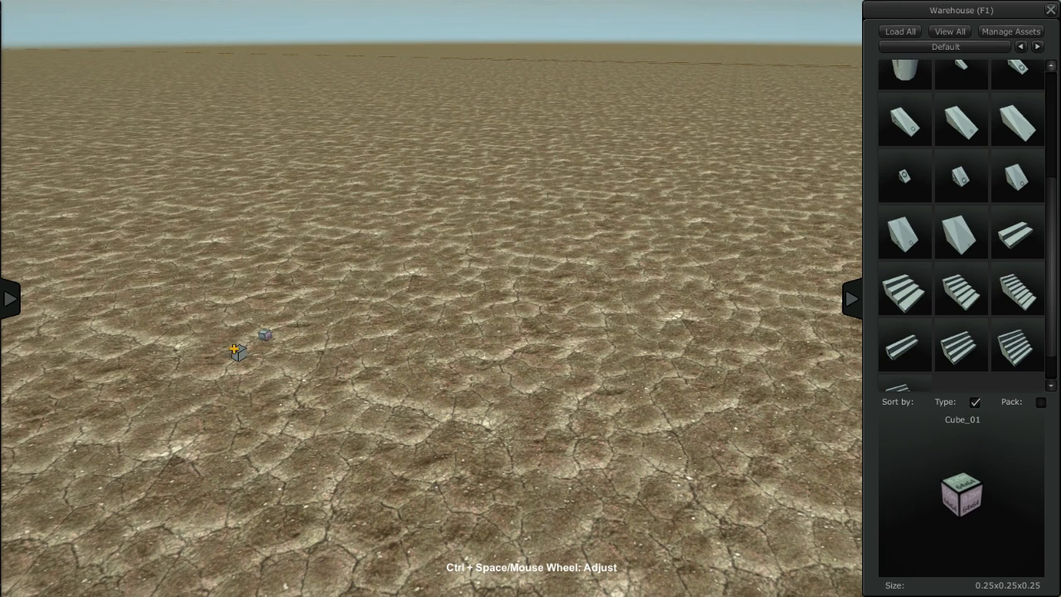
click(10, 298)
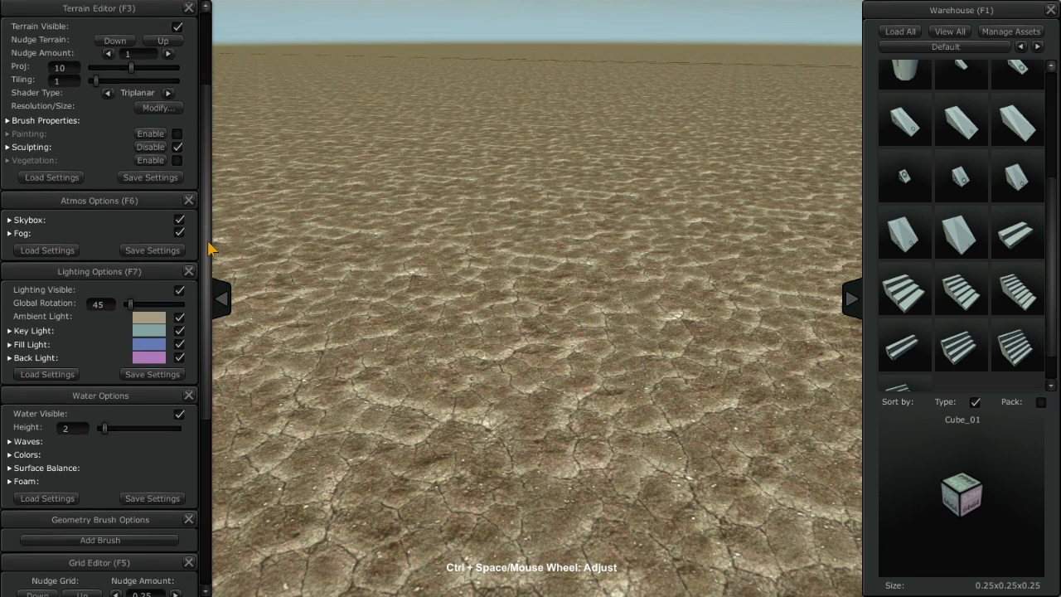
scroll(down, 3)
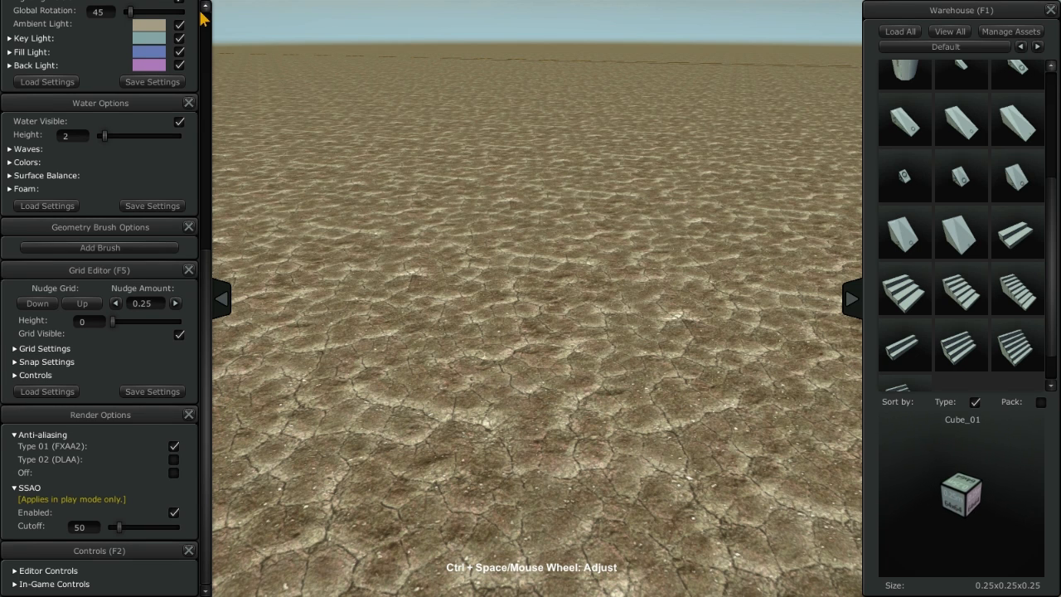
scroll(up, 3)
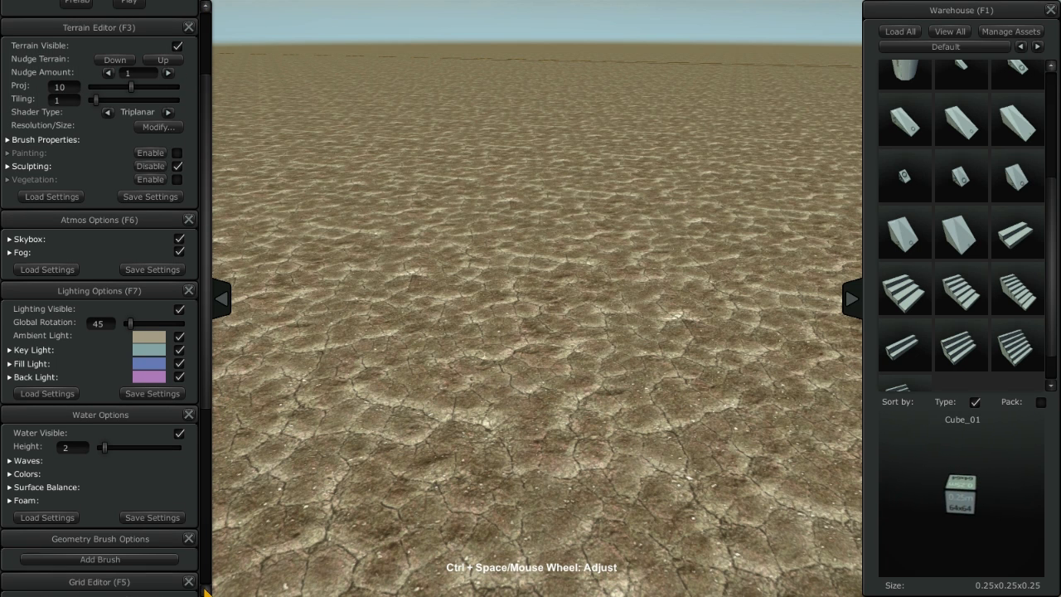
scroll(down, 3)
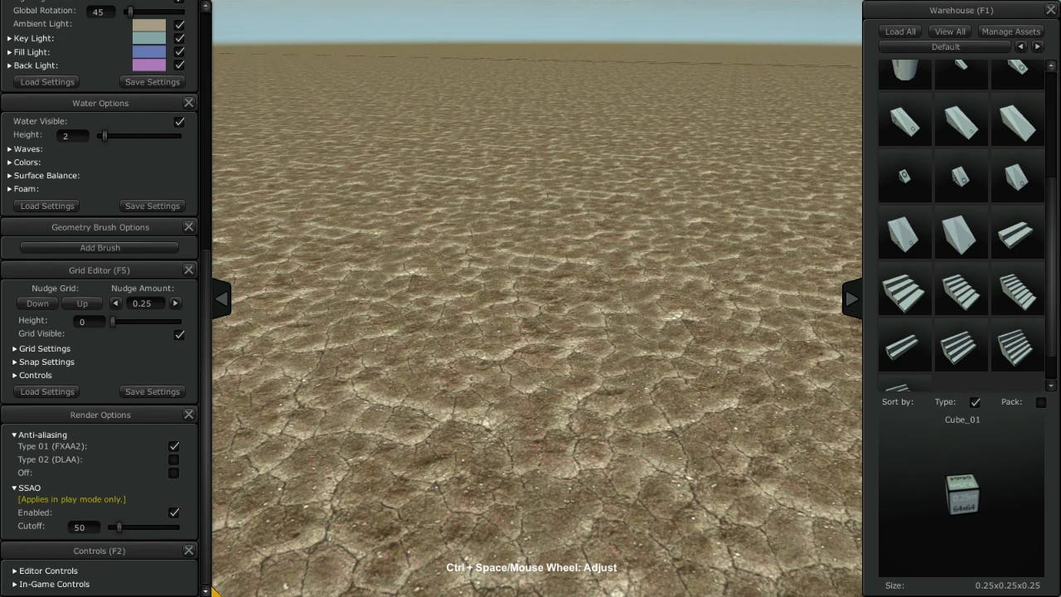
scroll(up, 3)
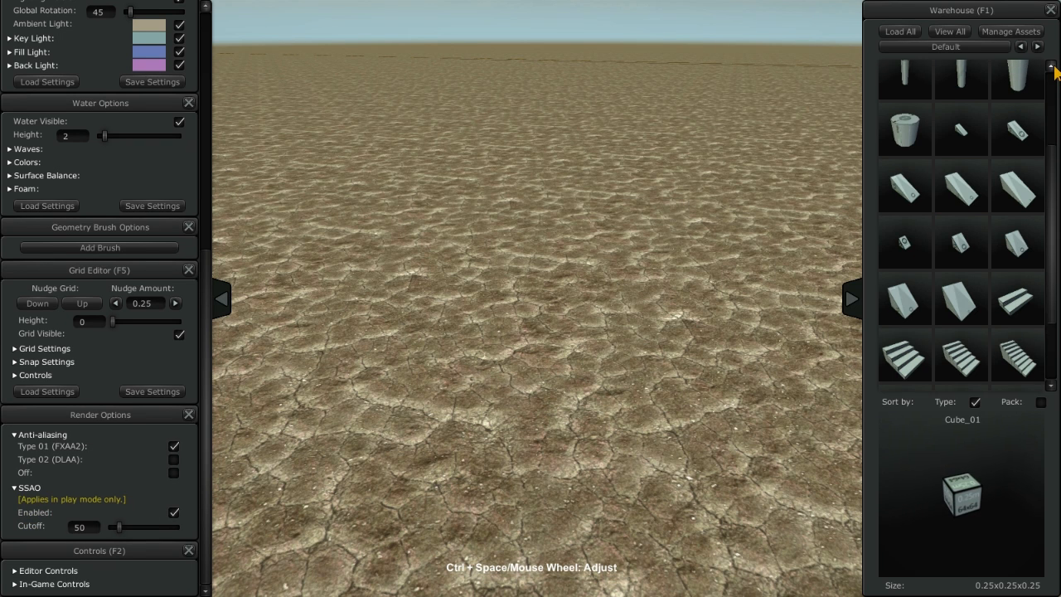
scroll(up, 3)
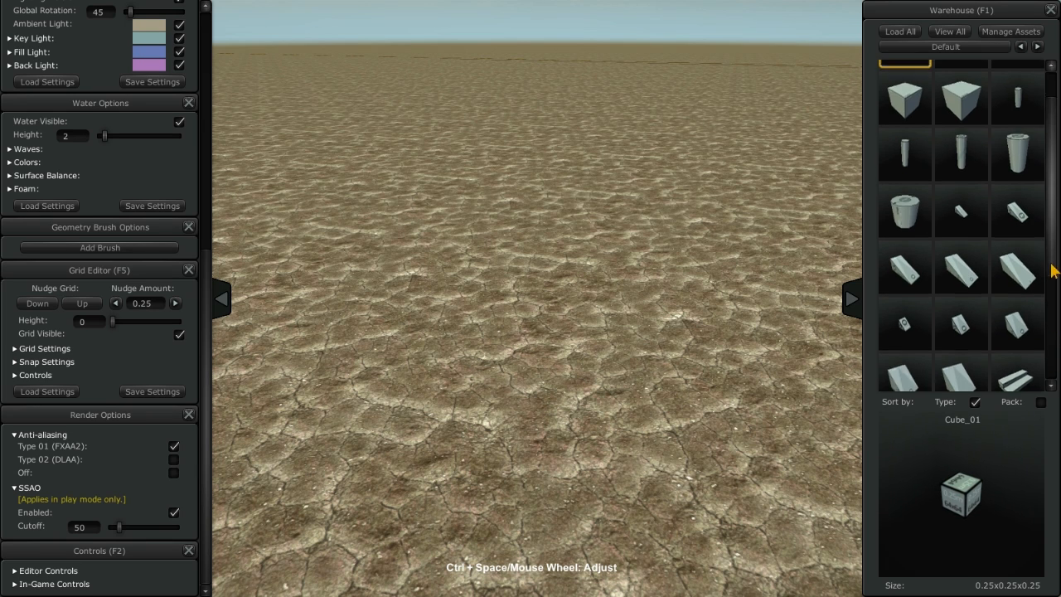
scroll(down, 3)
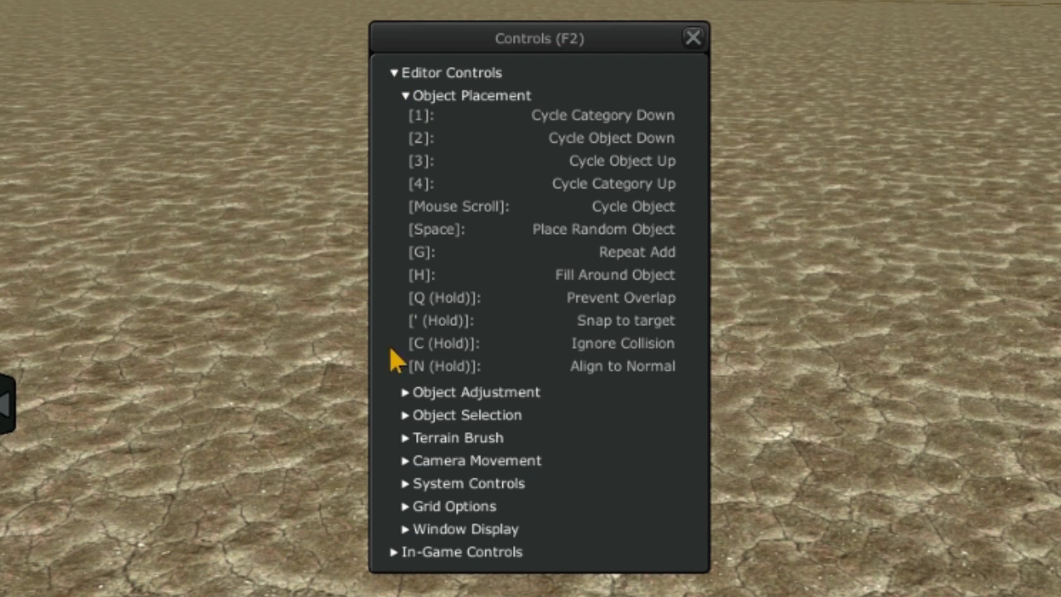
- Collapse Object Placement and expand In-Game Controls to view the Action RPG controls
click(474, 391)
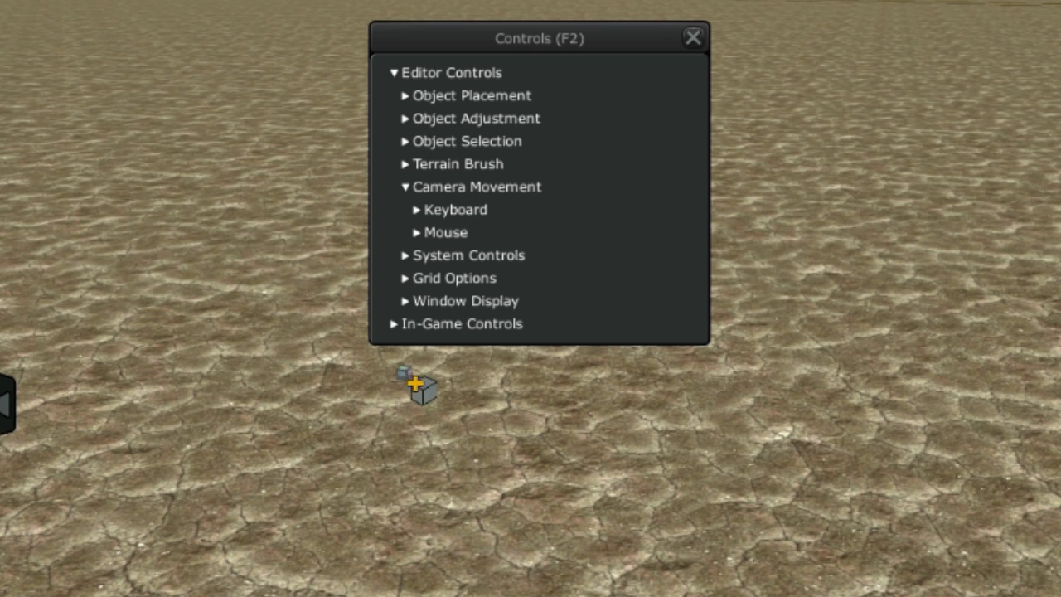
click(450, 73)
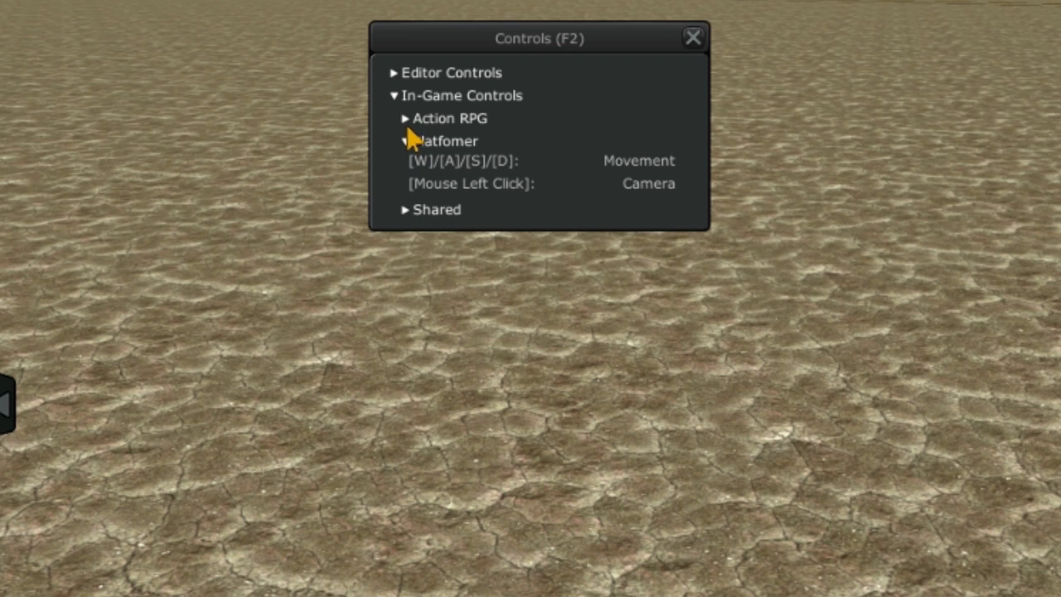
click(394, 118)
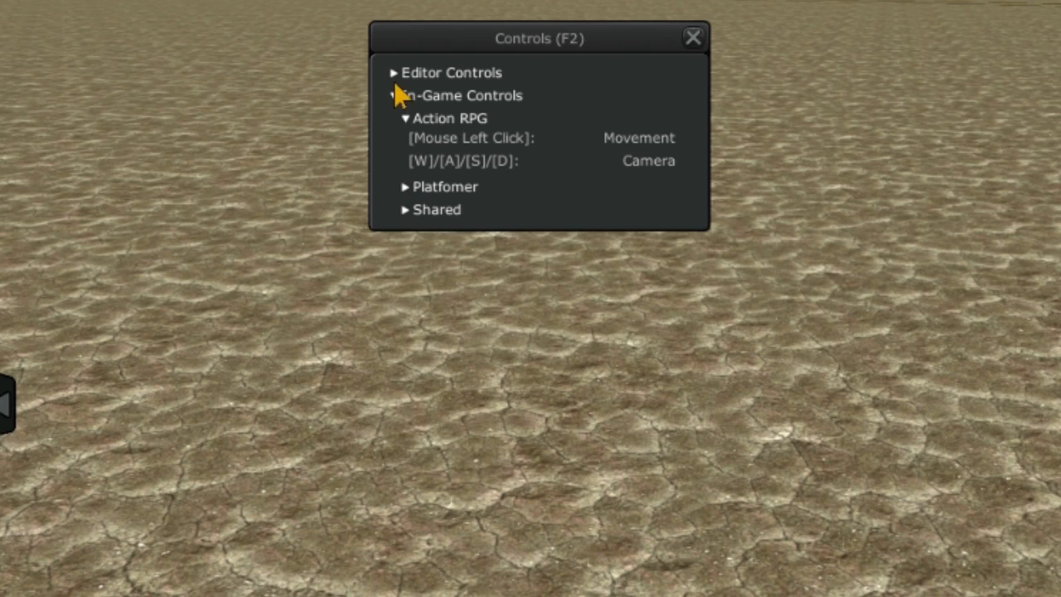
click(394, 73)
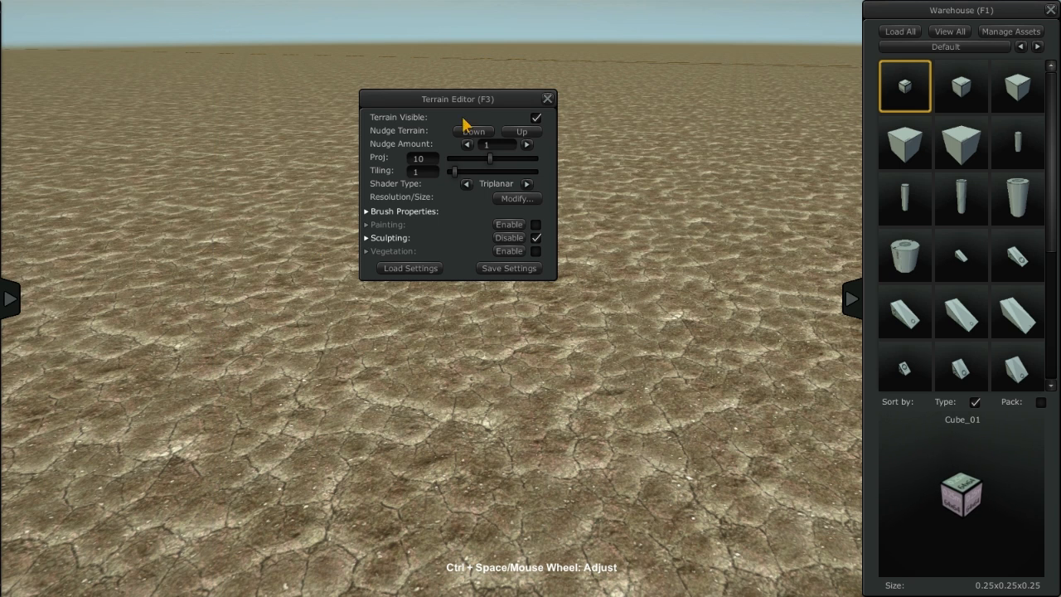
- Close the floating Terrain Editor, reopen the side panel and expand the key light and water colour sections
click(547, 100)
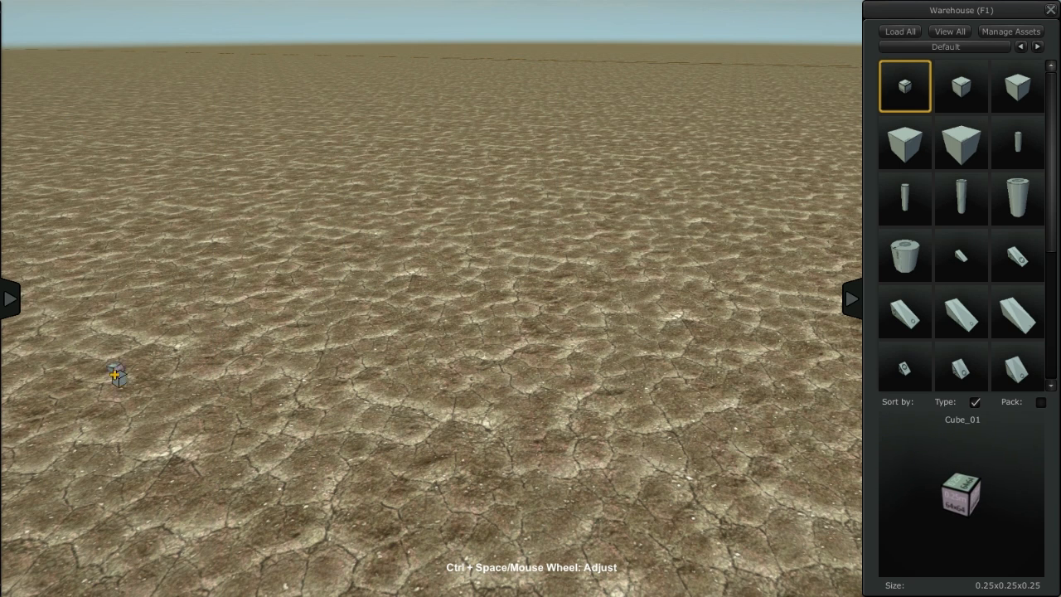
click(10, 298)
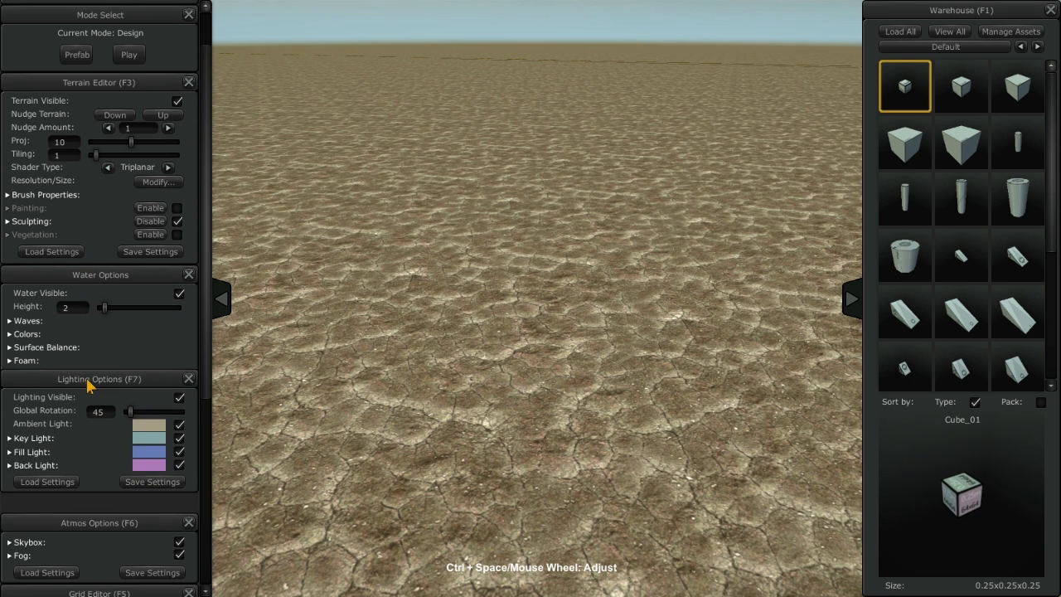
click(33, 438)
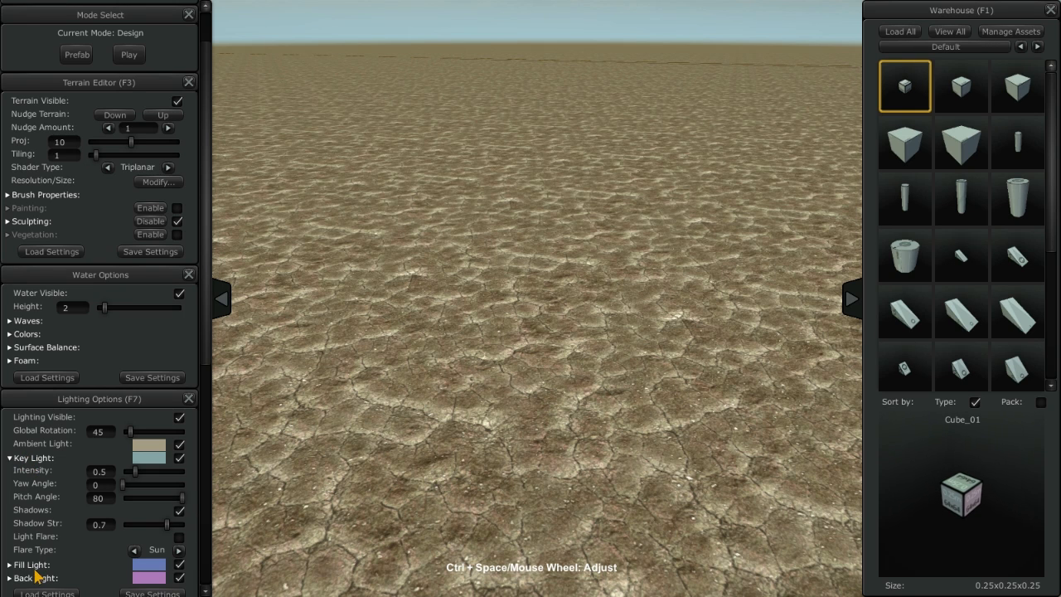
click(27, 333)
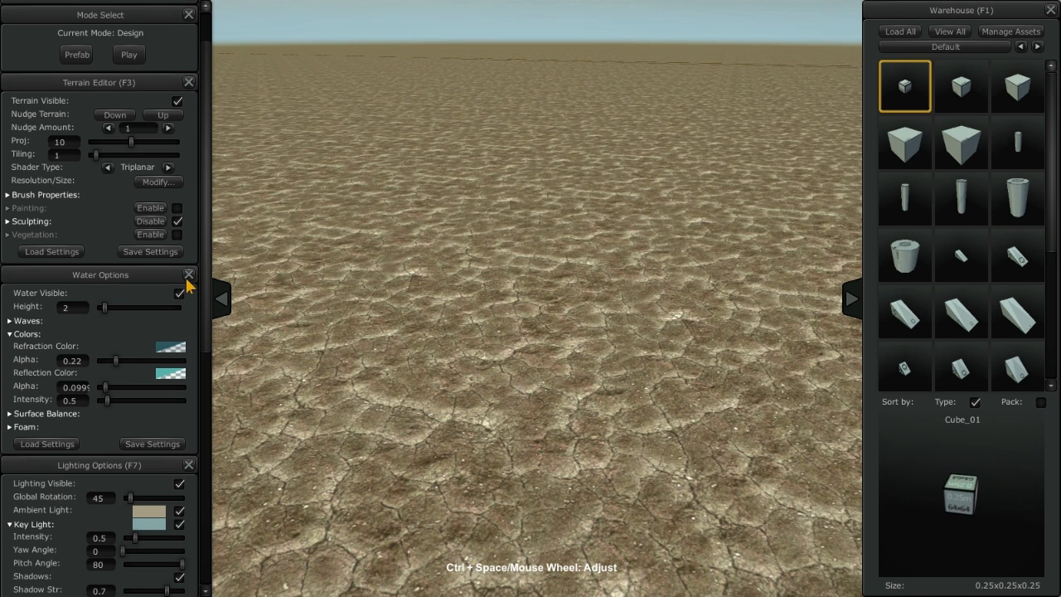
- Close the Water, Lighting and Render Options panels and pick the larger cube from the Warehouse
click(189, 275)
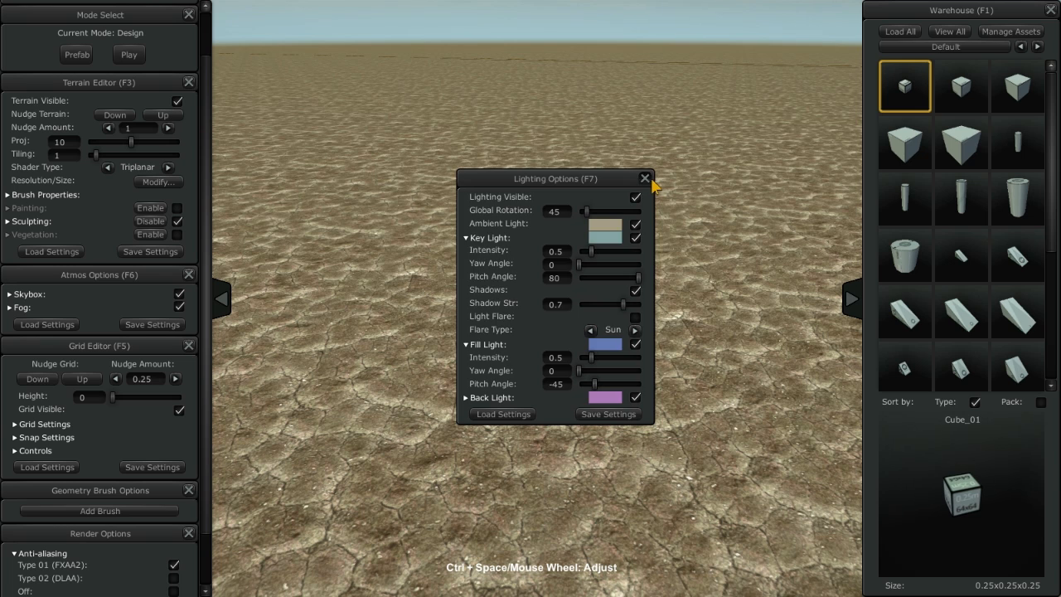
click(644, 179)
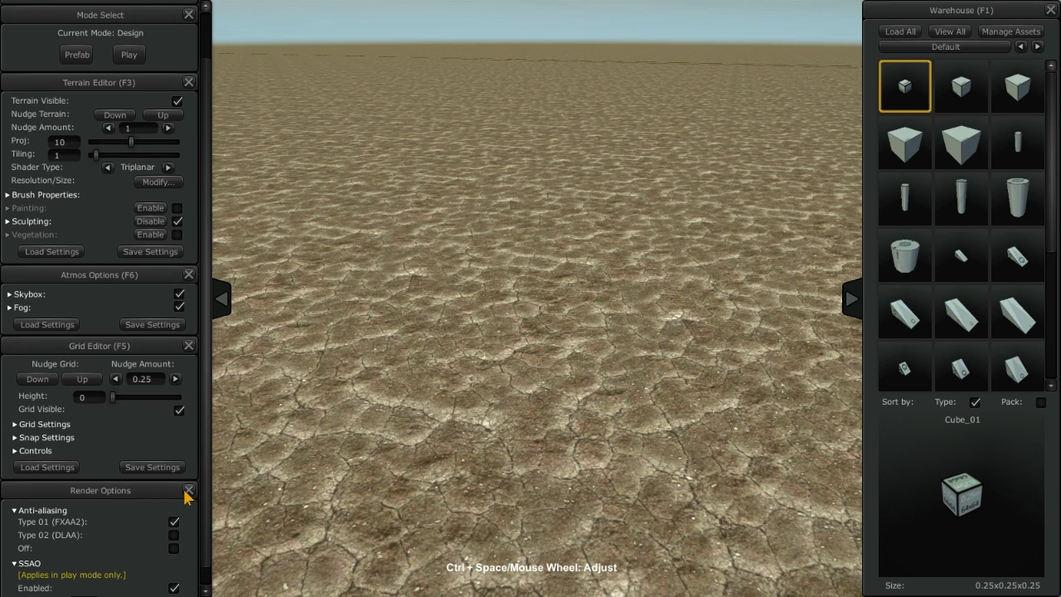
click(189, 491)
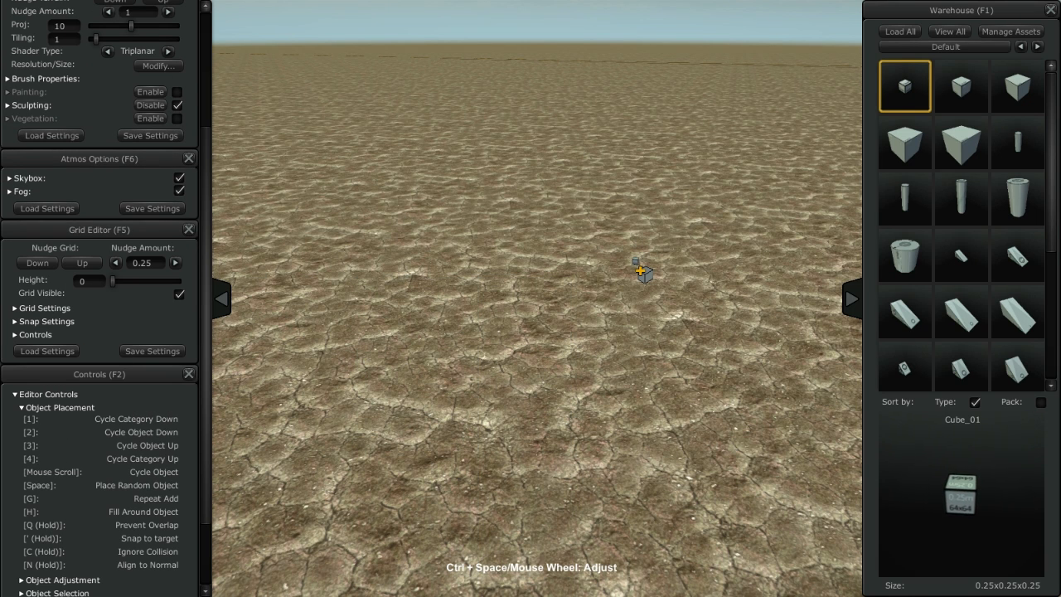
click(905, 143)
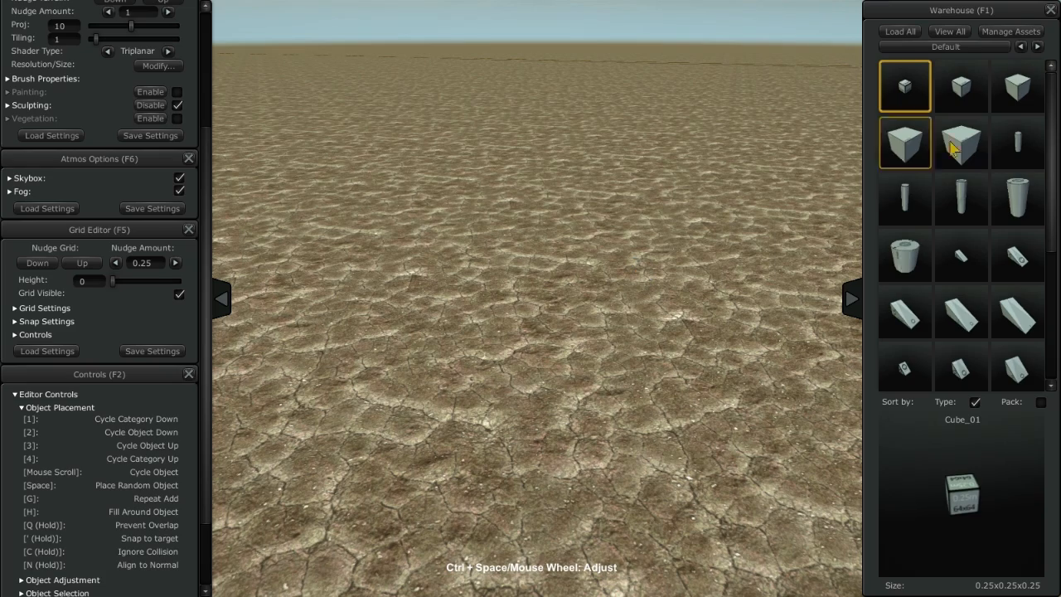
scroll(down, 3)
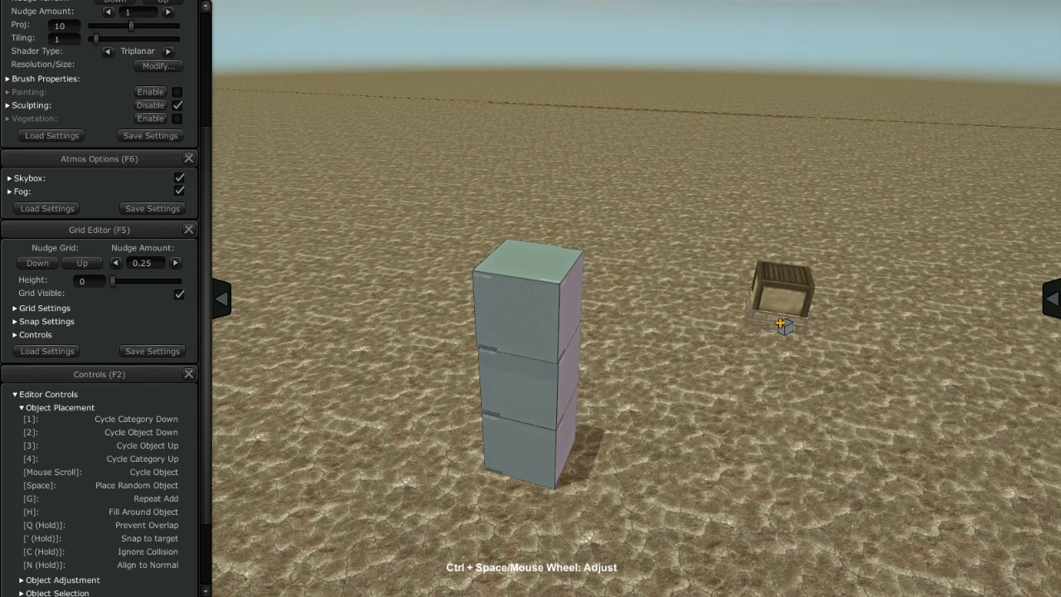
- Bring up the radial quick menu, dismiss it, and show the asset warehouse again on Buildings
click(1050, 298)
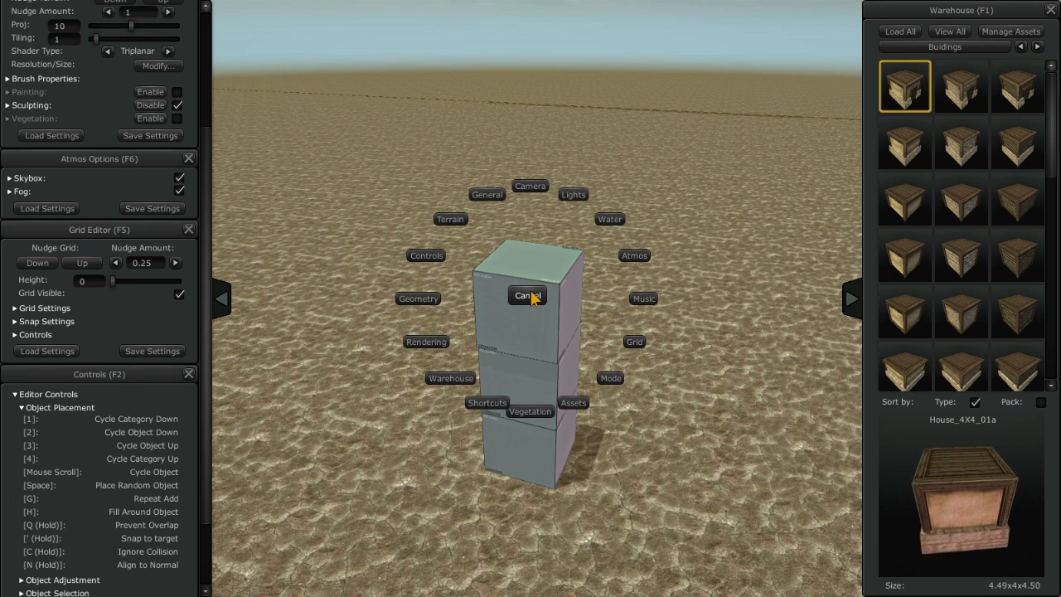
click(527, 295)
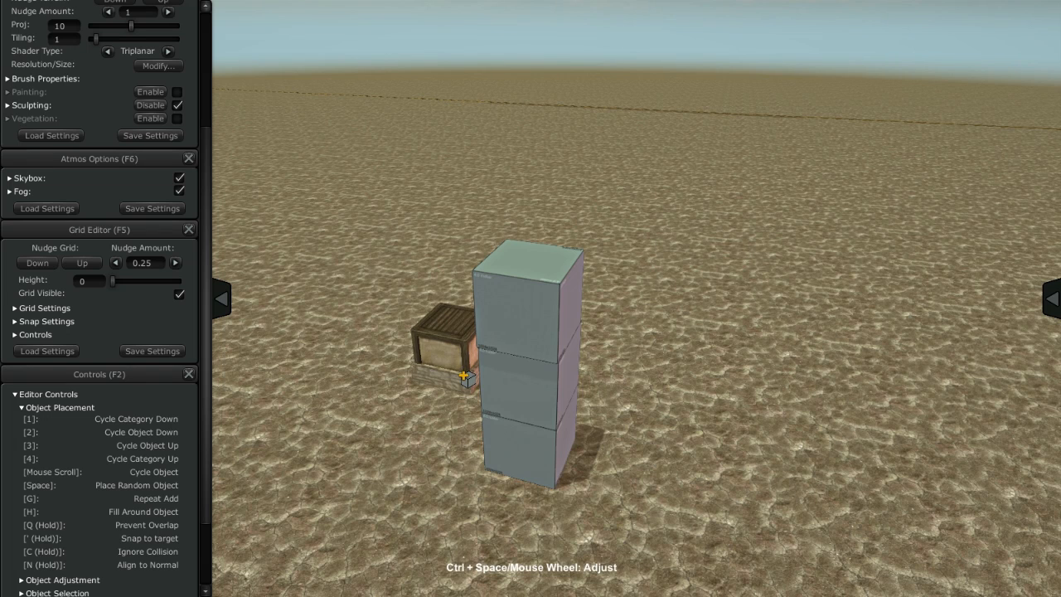
click(1054, 298)
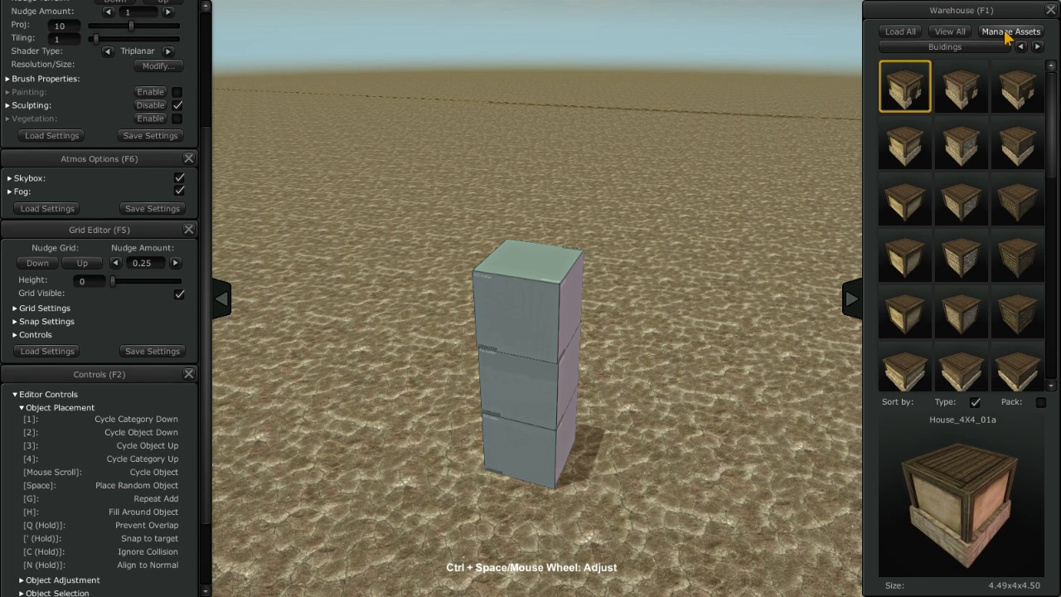
- In the Asset Manager, unload the Racers_02 and Racers_01 packs, leaving the warehouse on Default
click(1011, 30)
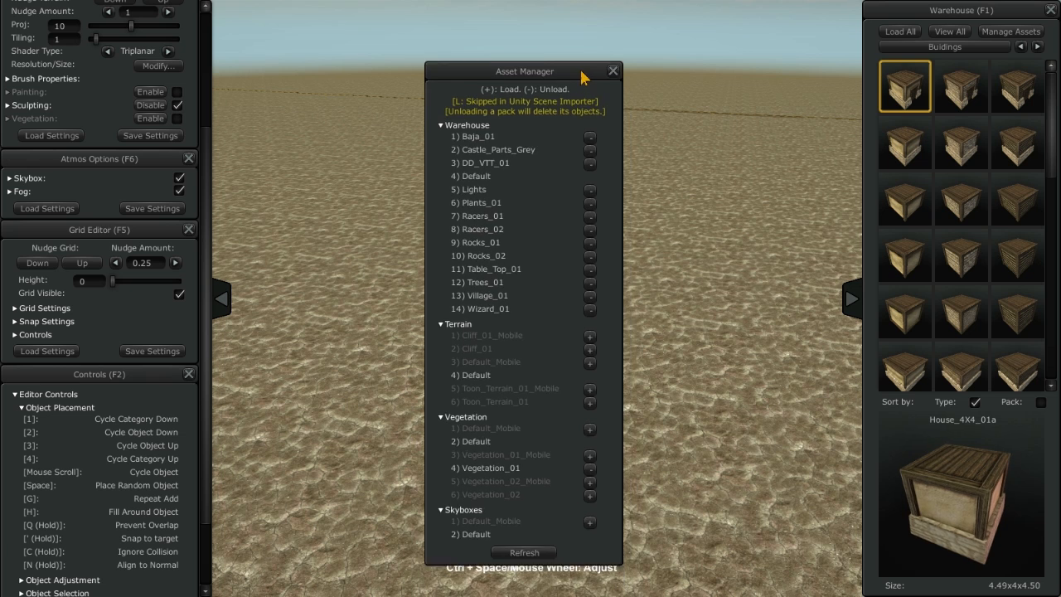
drag(524, 70, 534, 46)
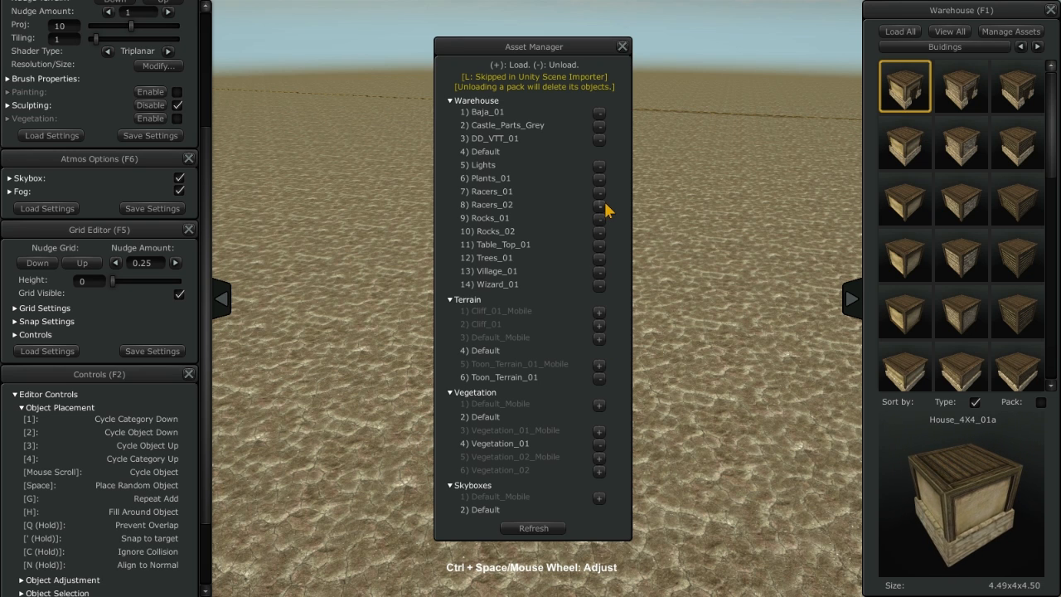
click(598, 206)
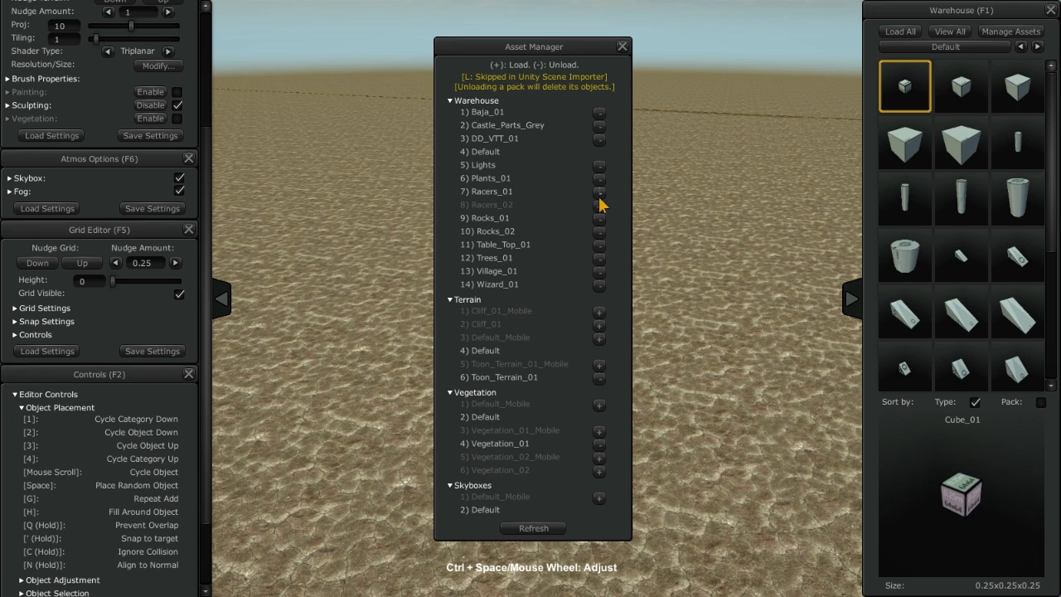
click(598, 190)
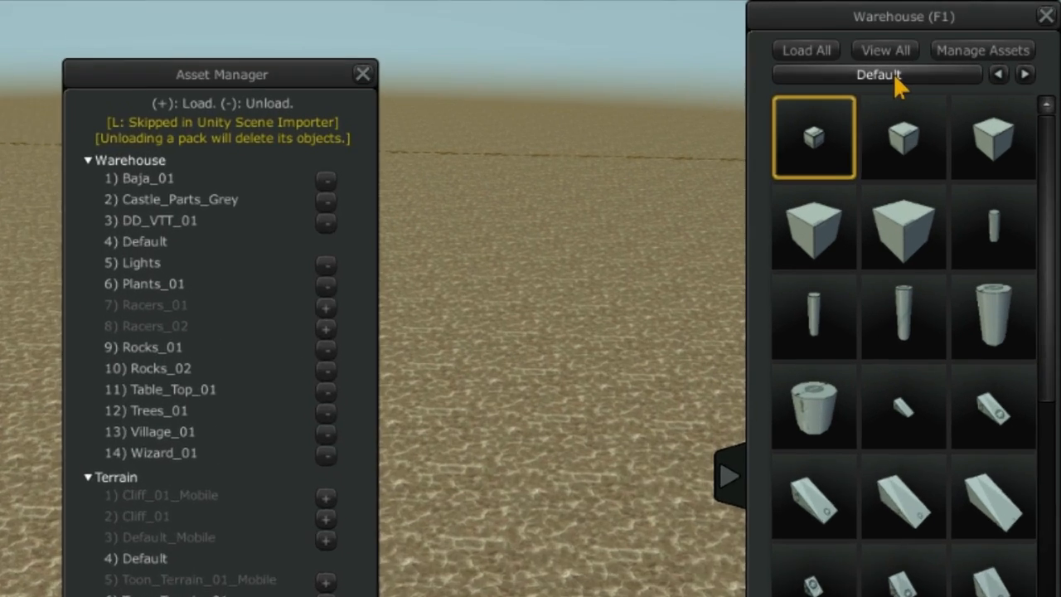
- Browse the warehouse category dropdown and land on the Buildings category
click(875, 75)
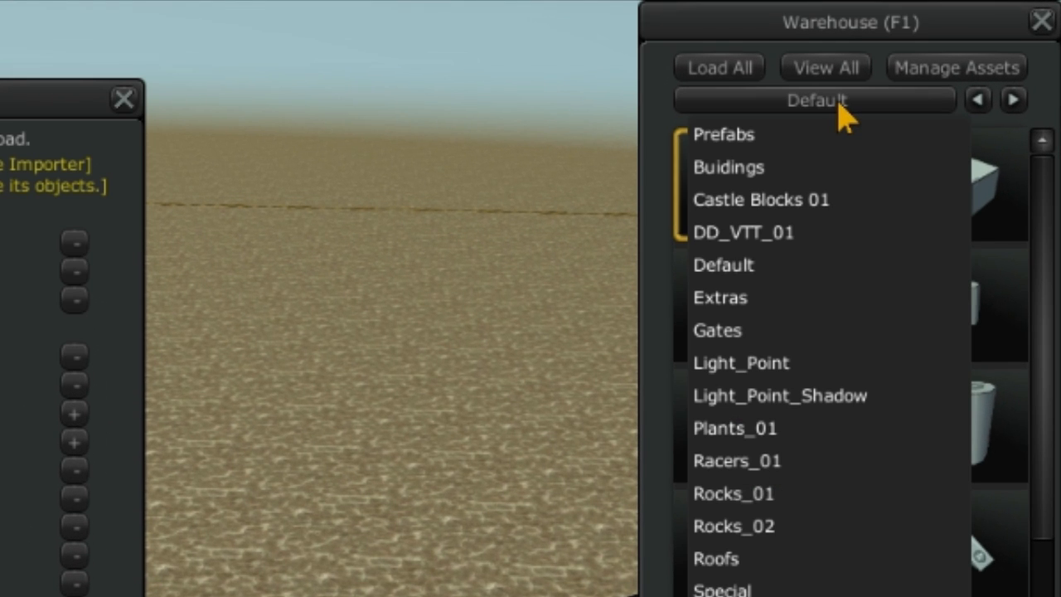
mouse_move(842, 141)
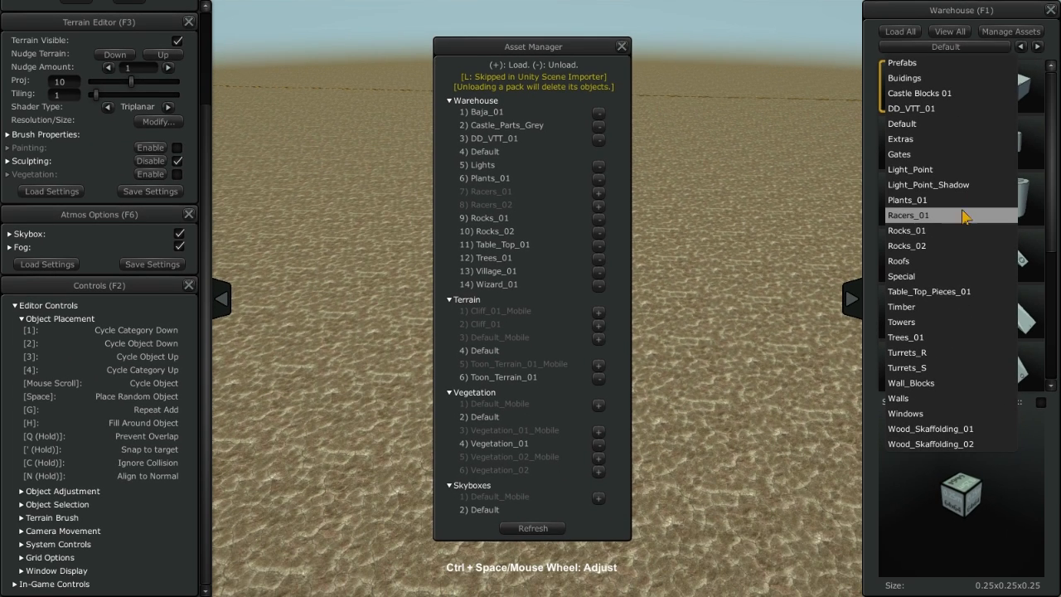
click(902, 306)
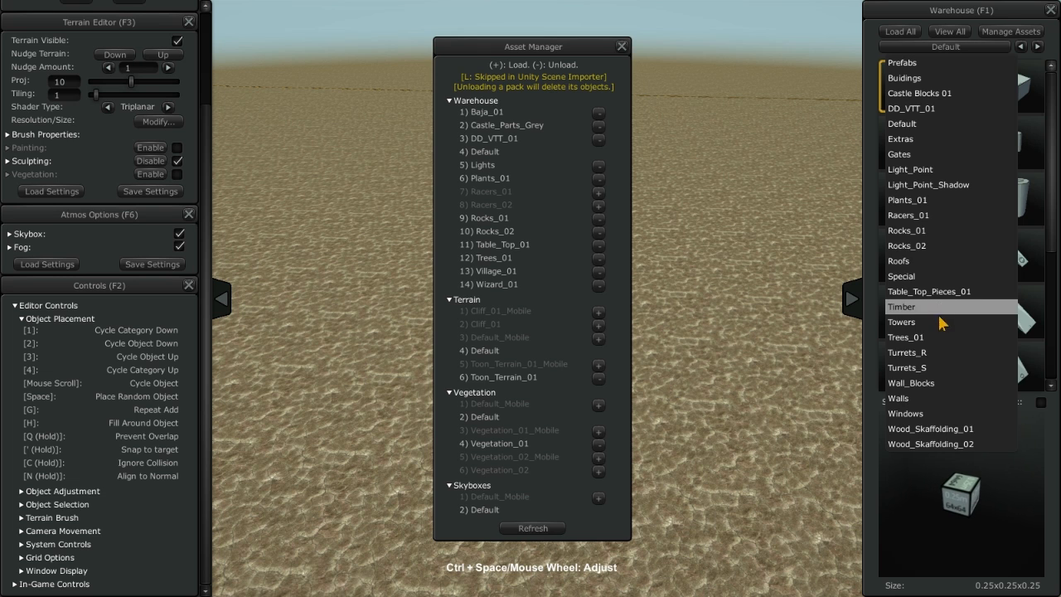
click(905, 336)
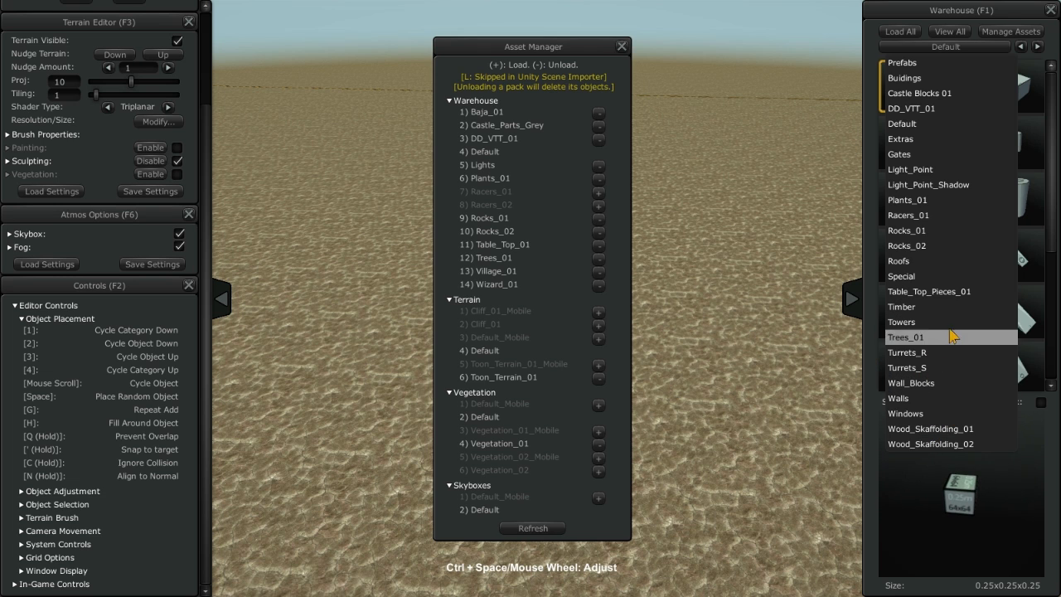
click(905, 78)
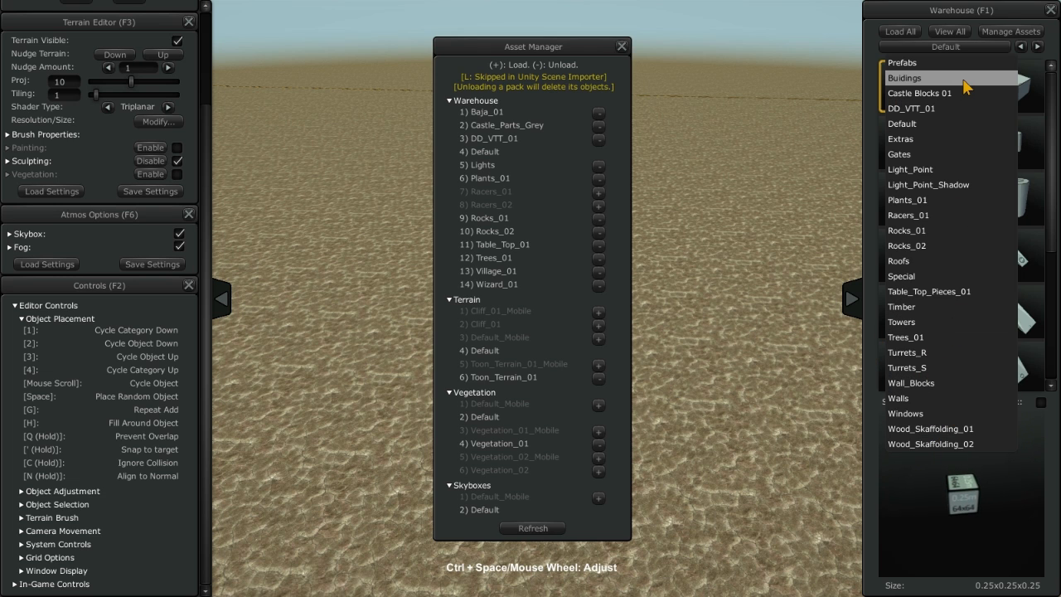
click(905, 78)
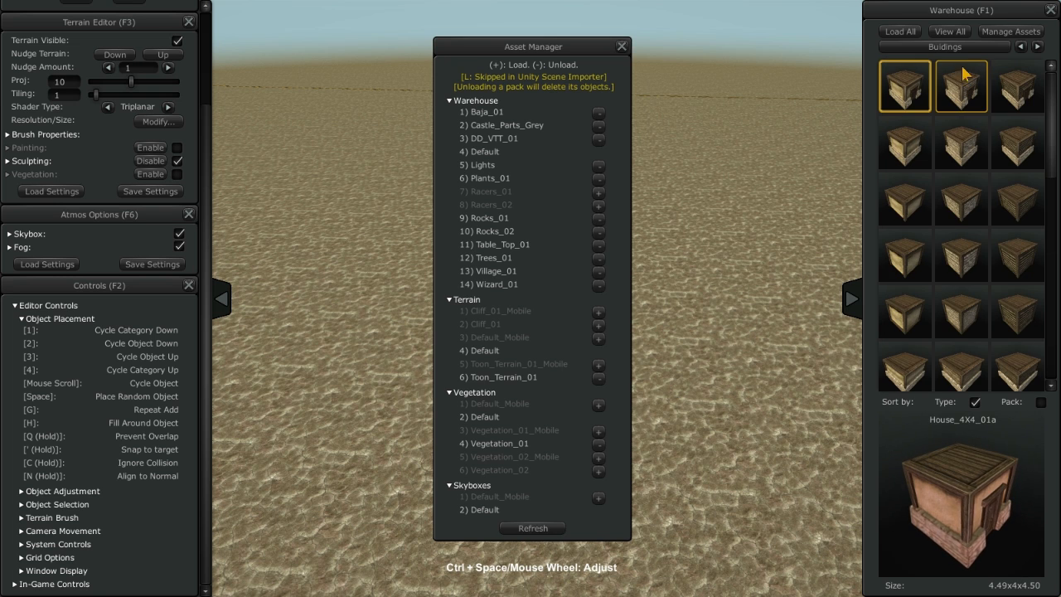
- Pick another category from the list, then step forward with the arrows to reach Prefabs
click(944, 46)
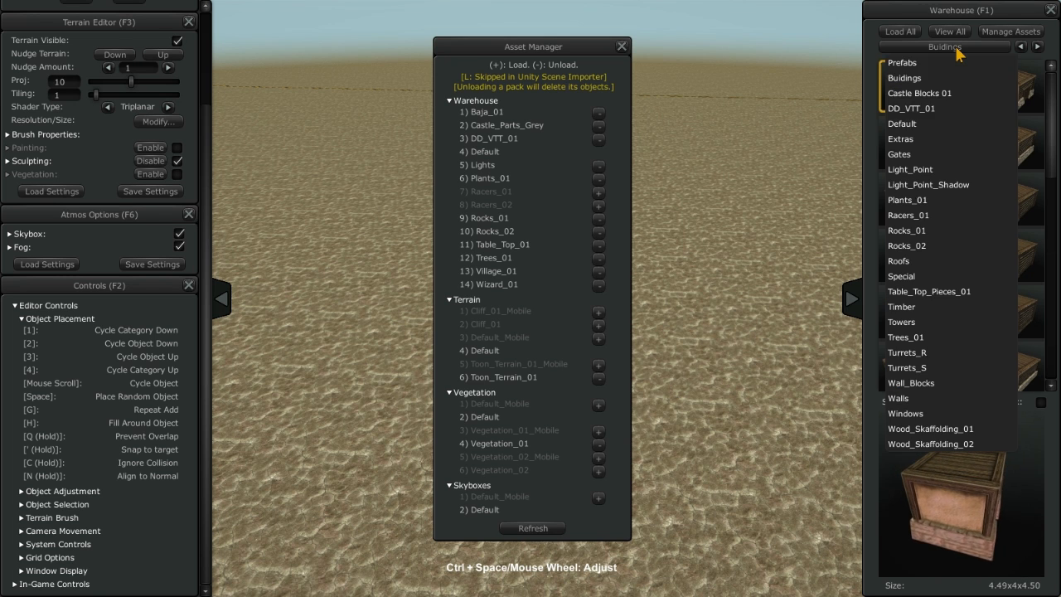
click(902, 123)
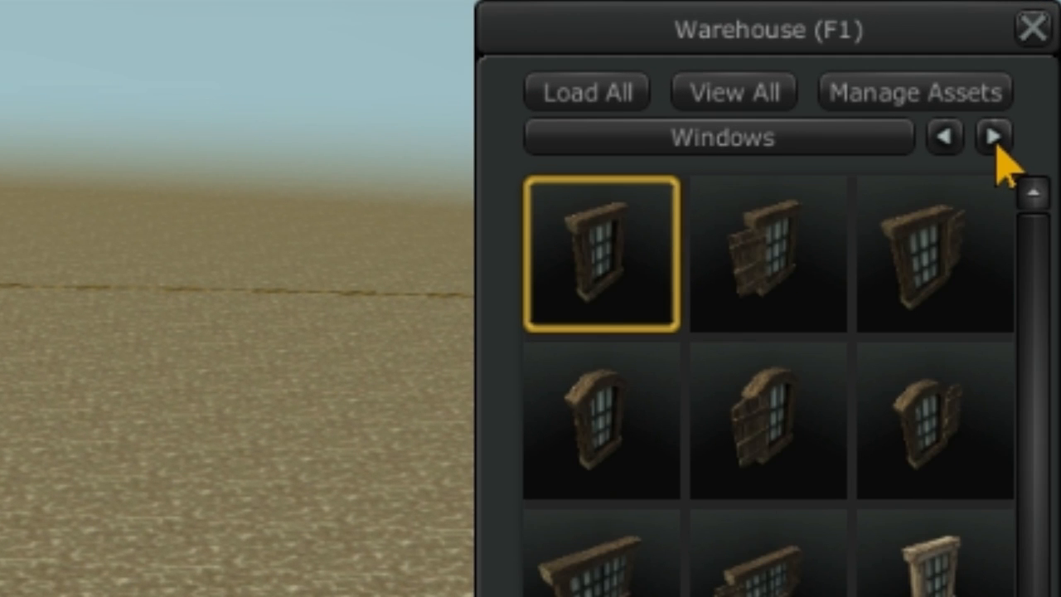
click(992, 136)
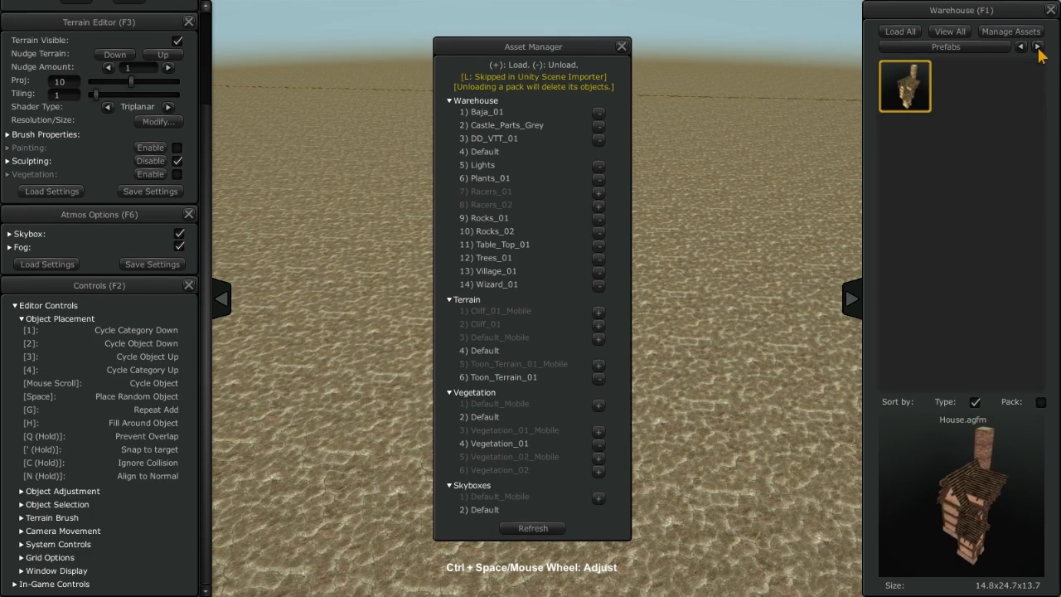
click(1038, 47)
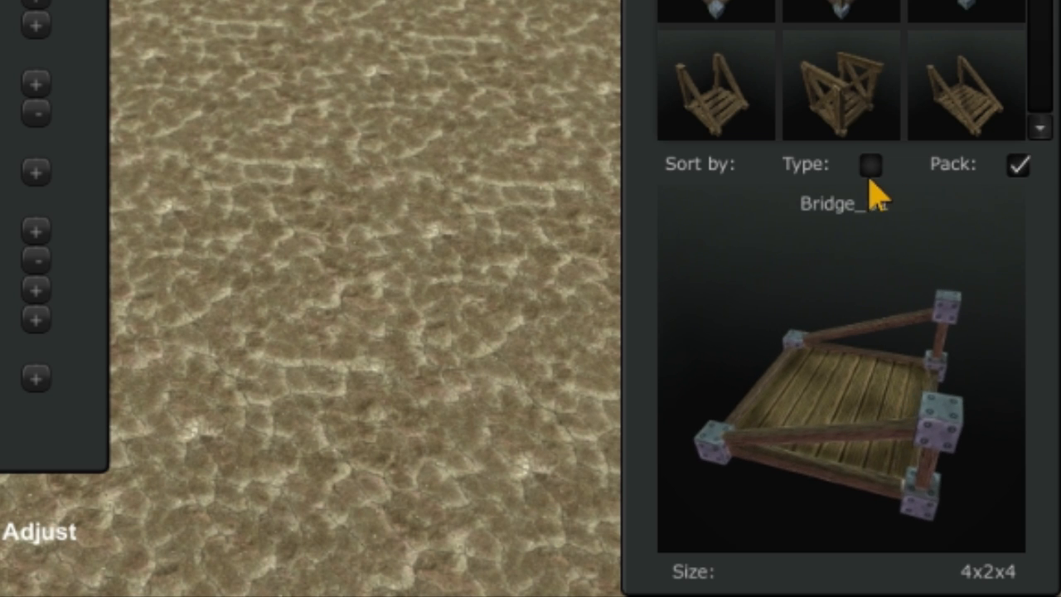
- Switch warehouse sorting from Type to Pack and rotate the Bridge_06 preview to inspect it
click(869, 165)
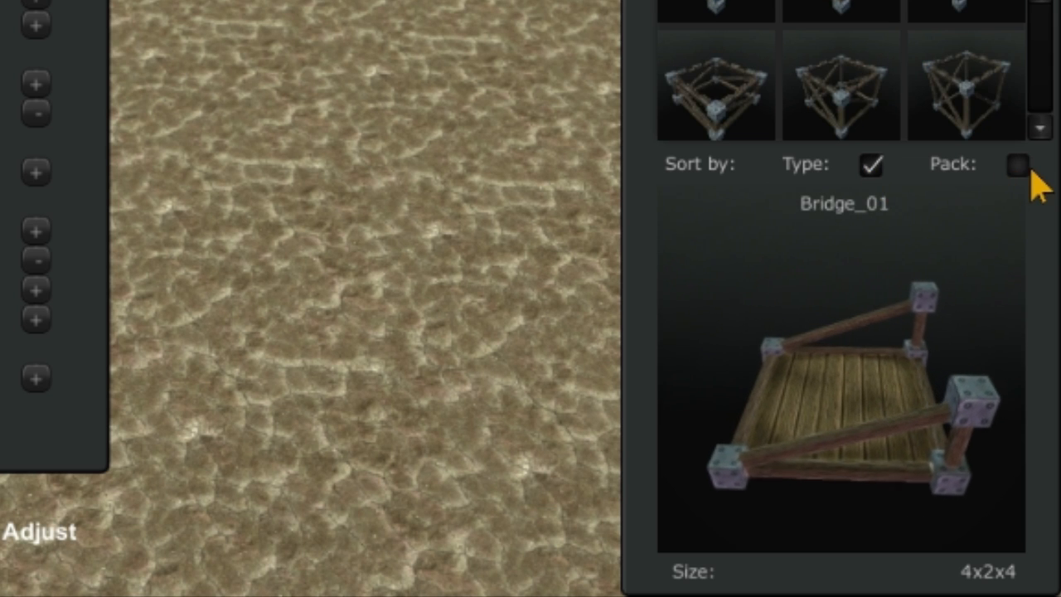
click(1018, 165)
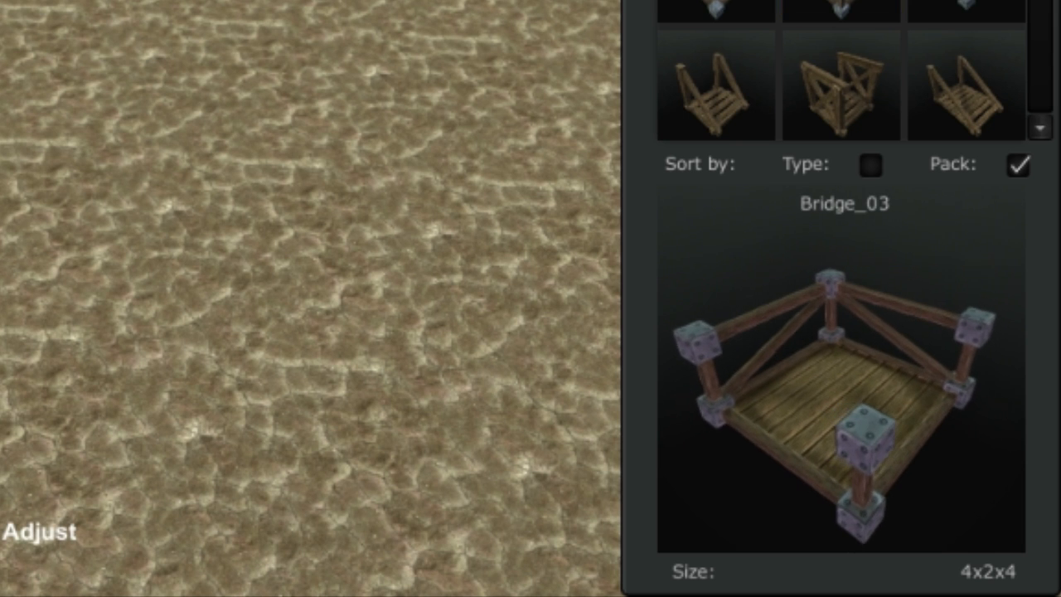
click(839, 8)
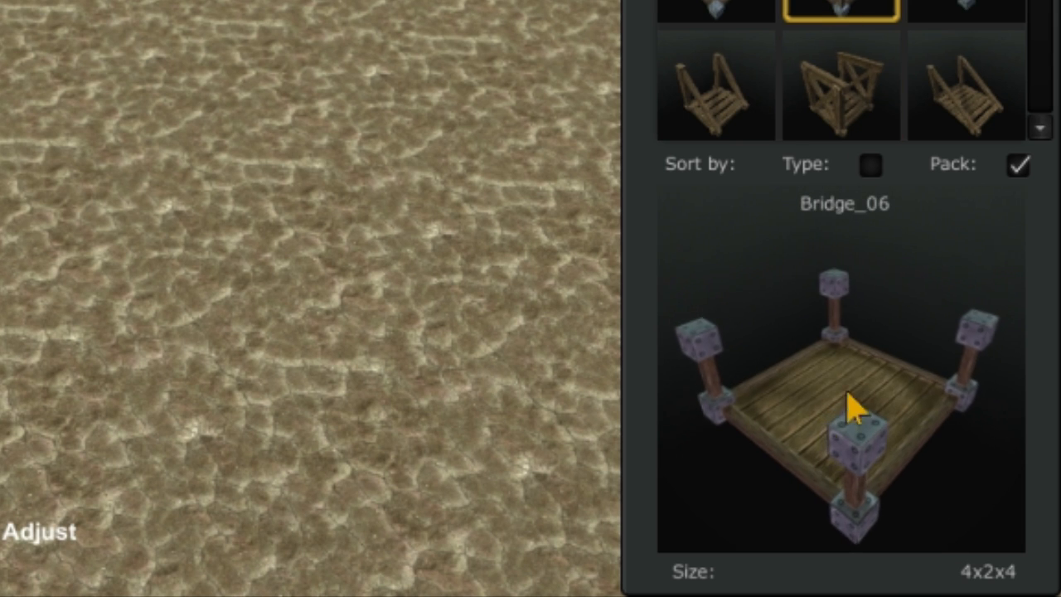
drag(854, 406, 908, 434)
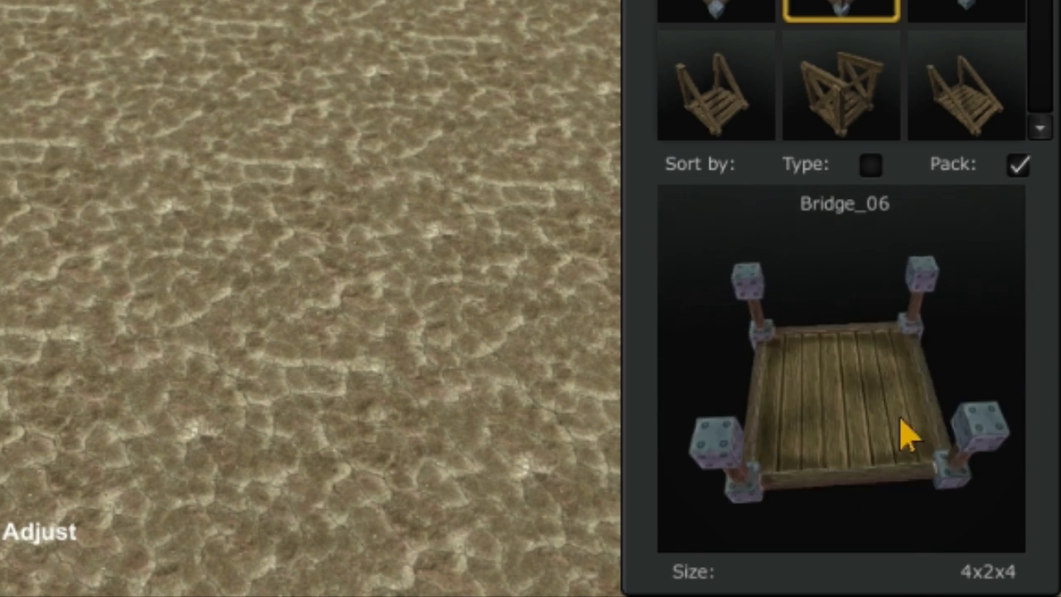
click(840, 86)
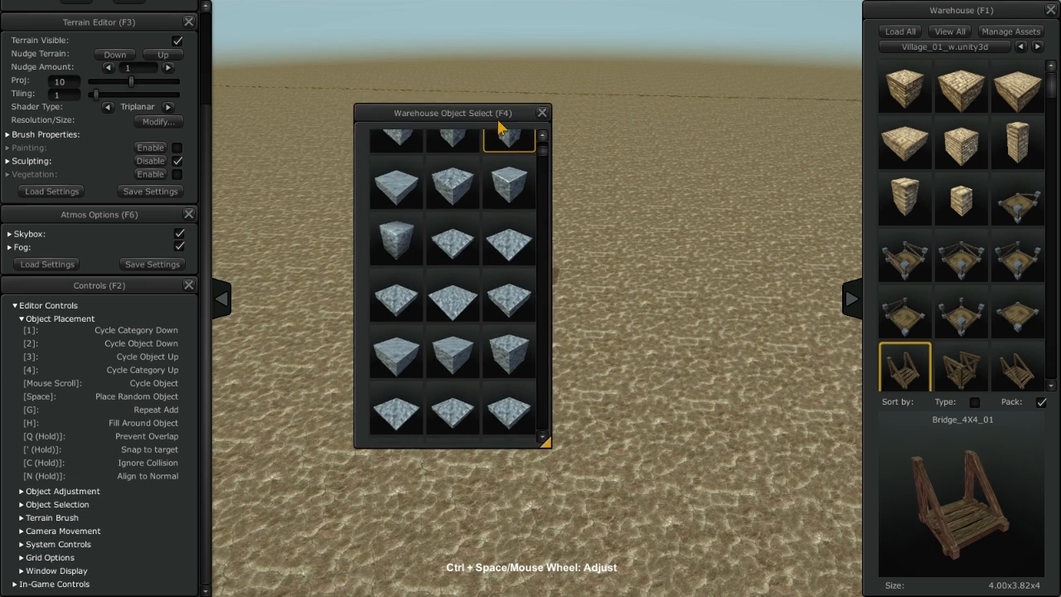
- Enlarge Warehouse Object Select to full screen, scroll through all objects, then shrink it back aside
drag(453, 112, 100, 10)
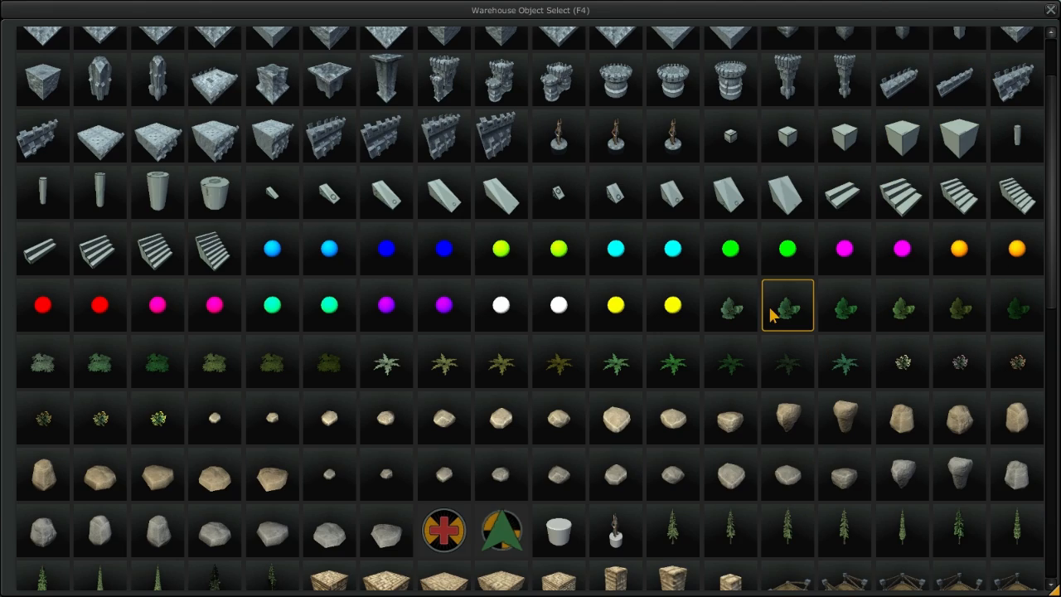
scroll(down, 3)
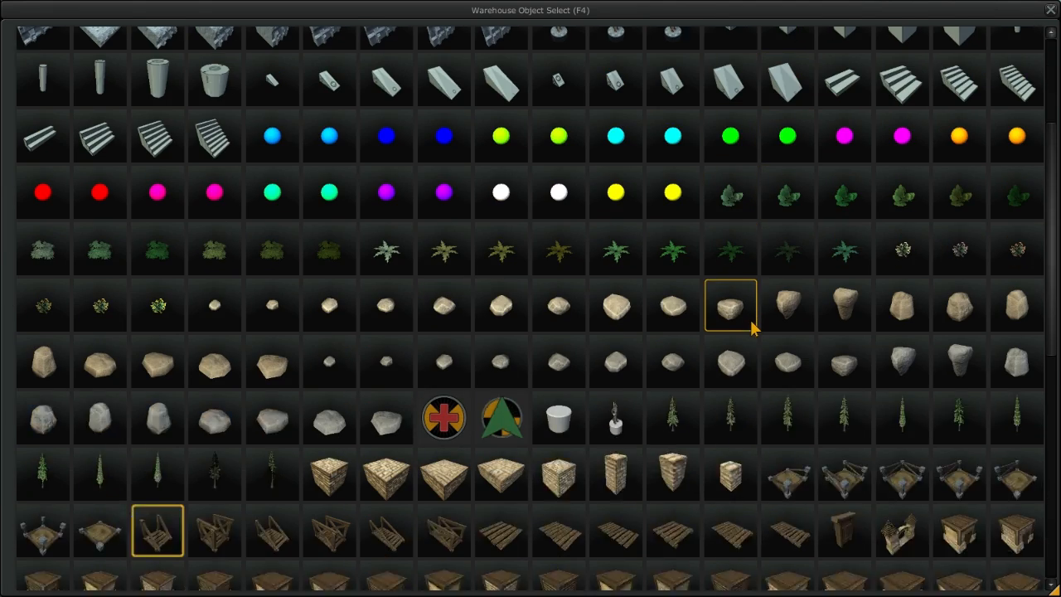
scroll(down, 3)
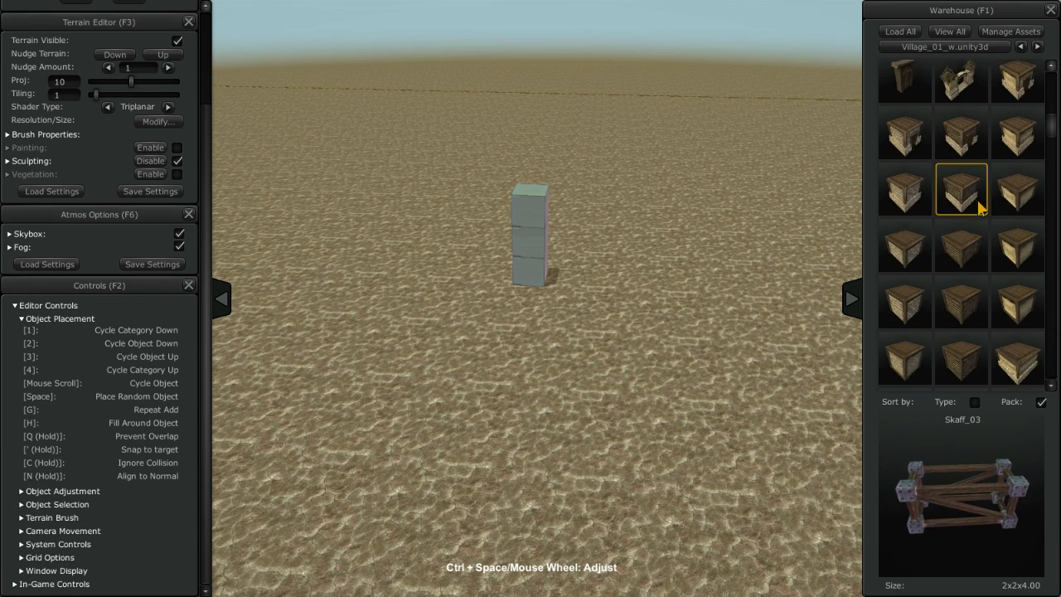
scroll(down, 3)
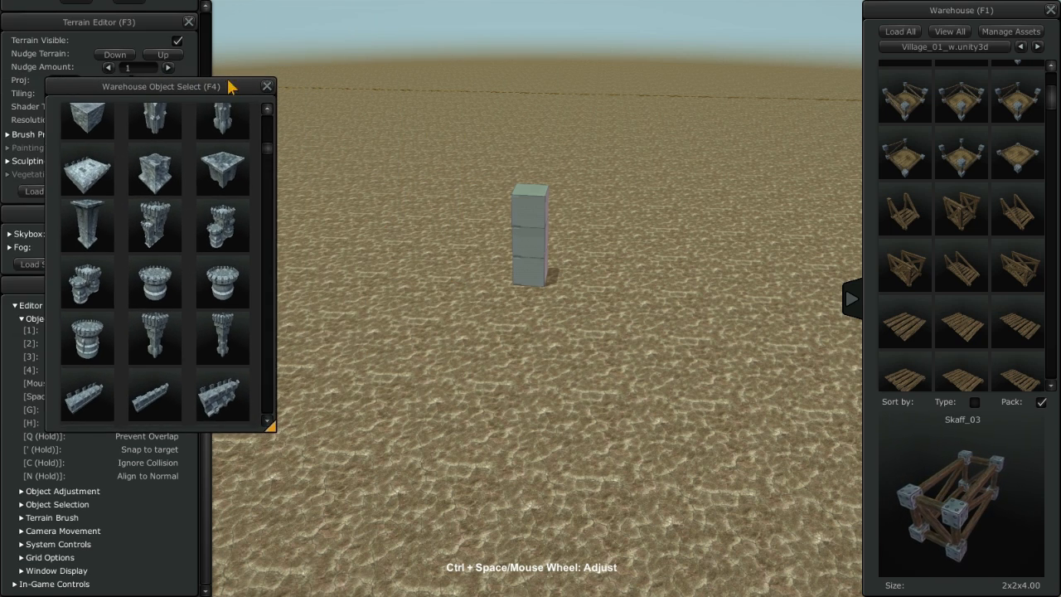
drag(163, 86, 527, 113)
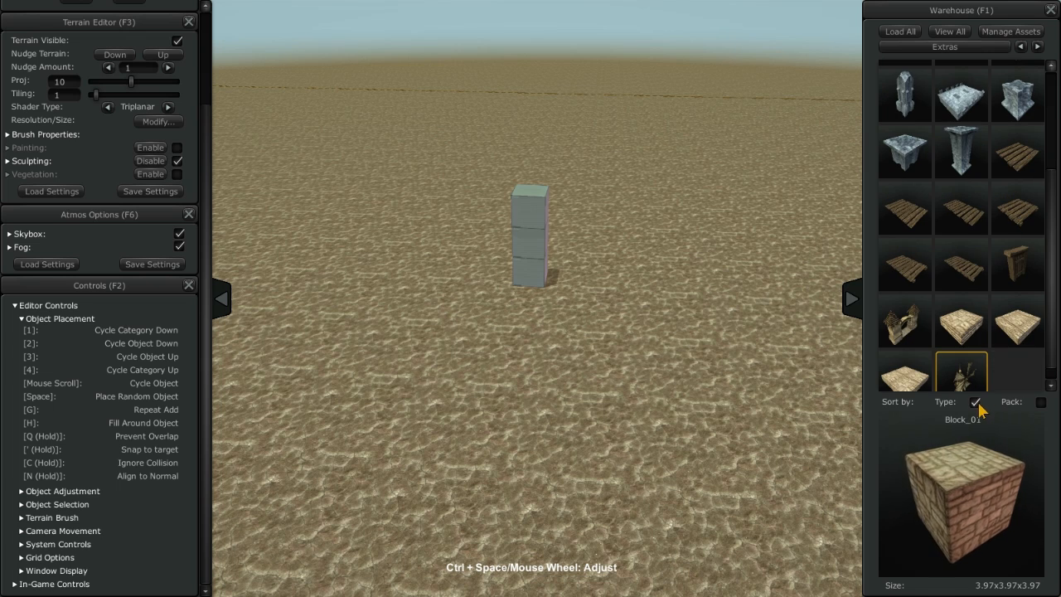
- Sort the warehouse by type to reach Default's Cube_05 for stacking
click(945, 46)
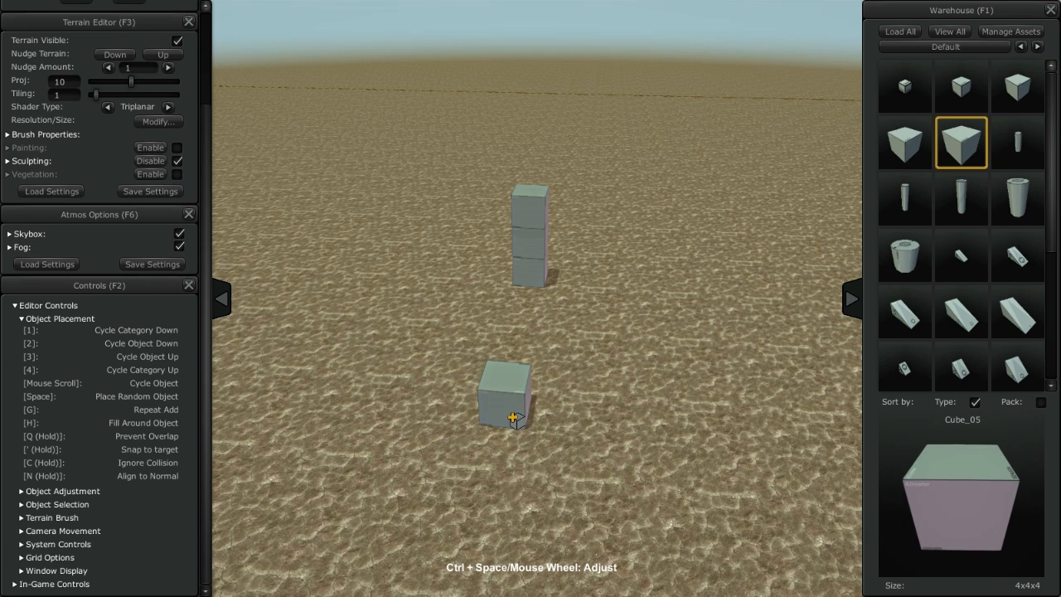
mouse_move(517, 456)
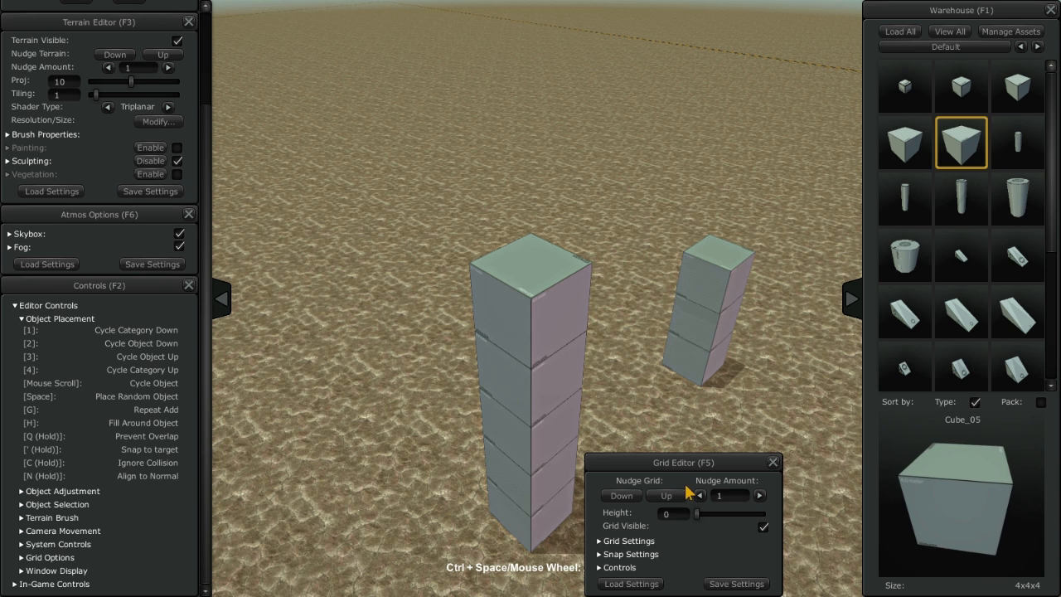
- Move the Grid Editor over the scene, expand its subdivision, snap and controls sections, and centre it
drag(683, 461, 345, 94)
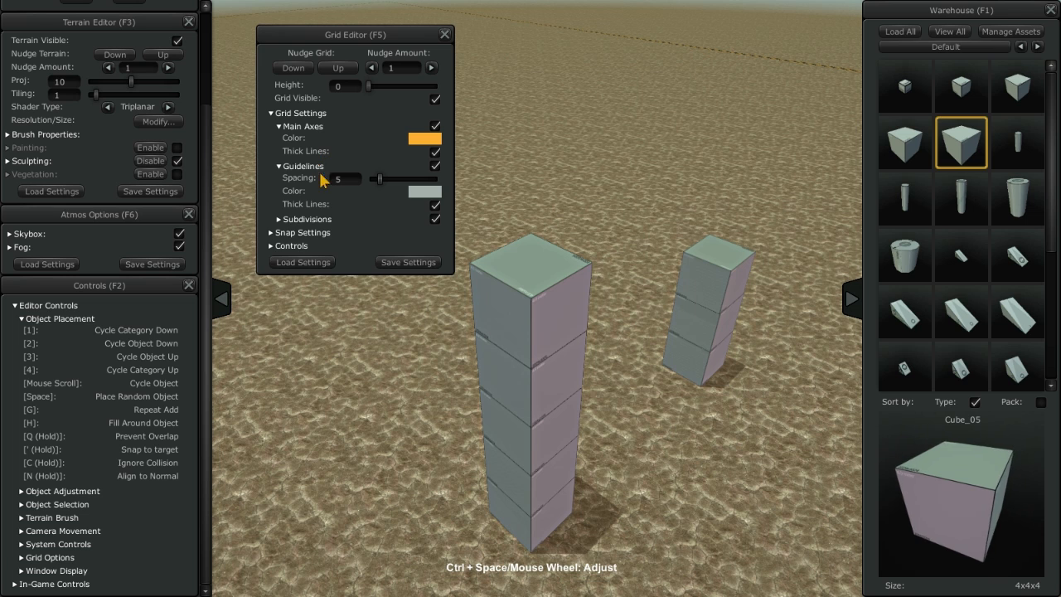
click(272, 219)
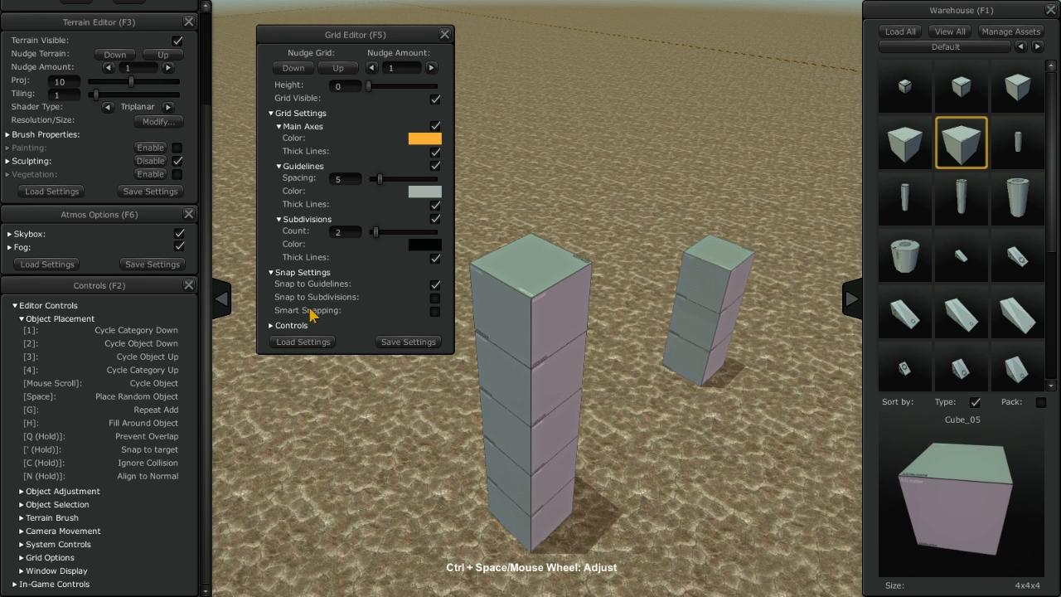
click(290, 323)
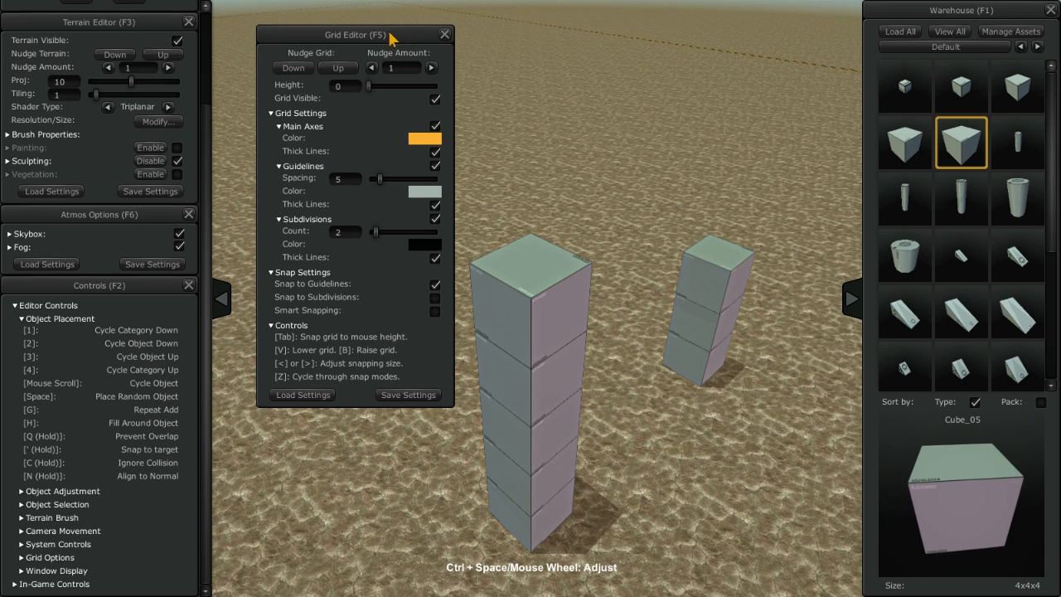
drag(355, 33, 520, 80)
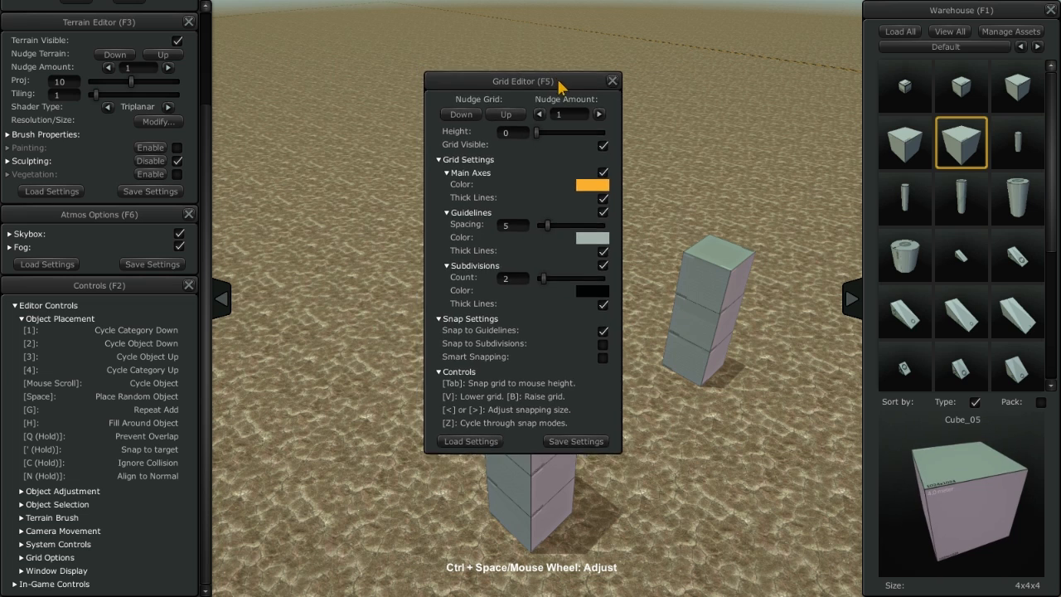